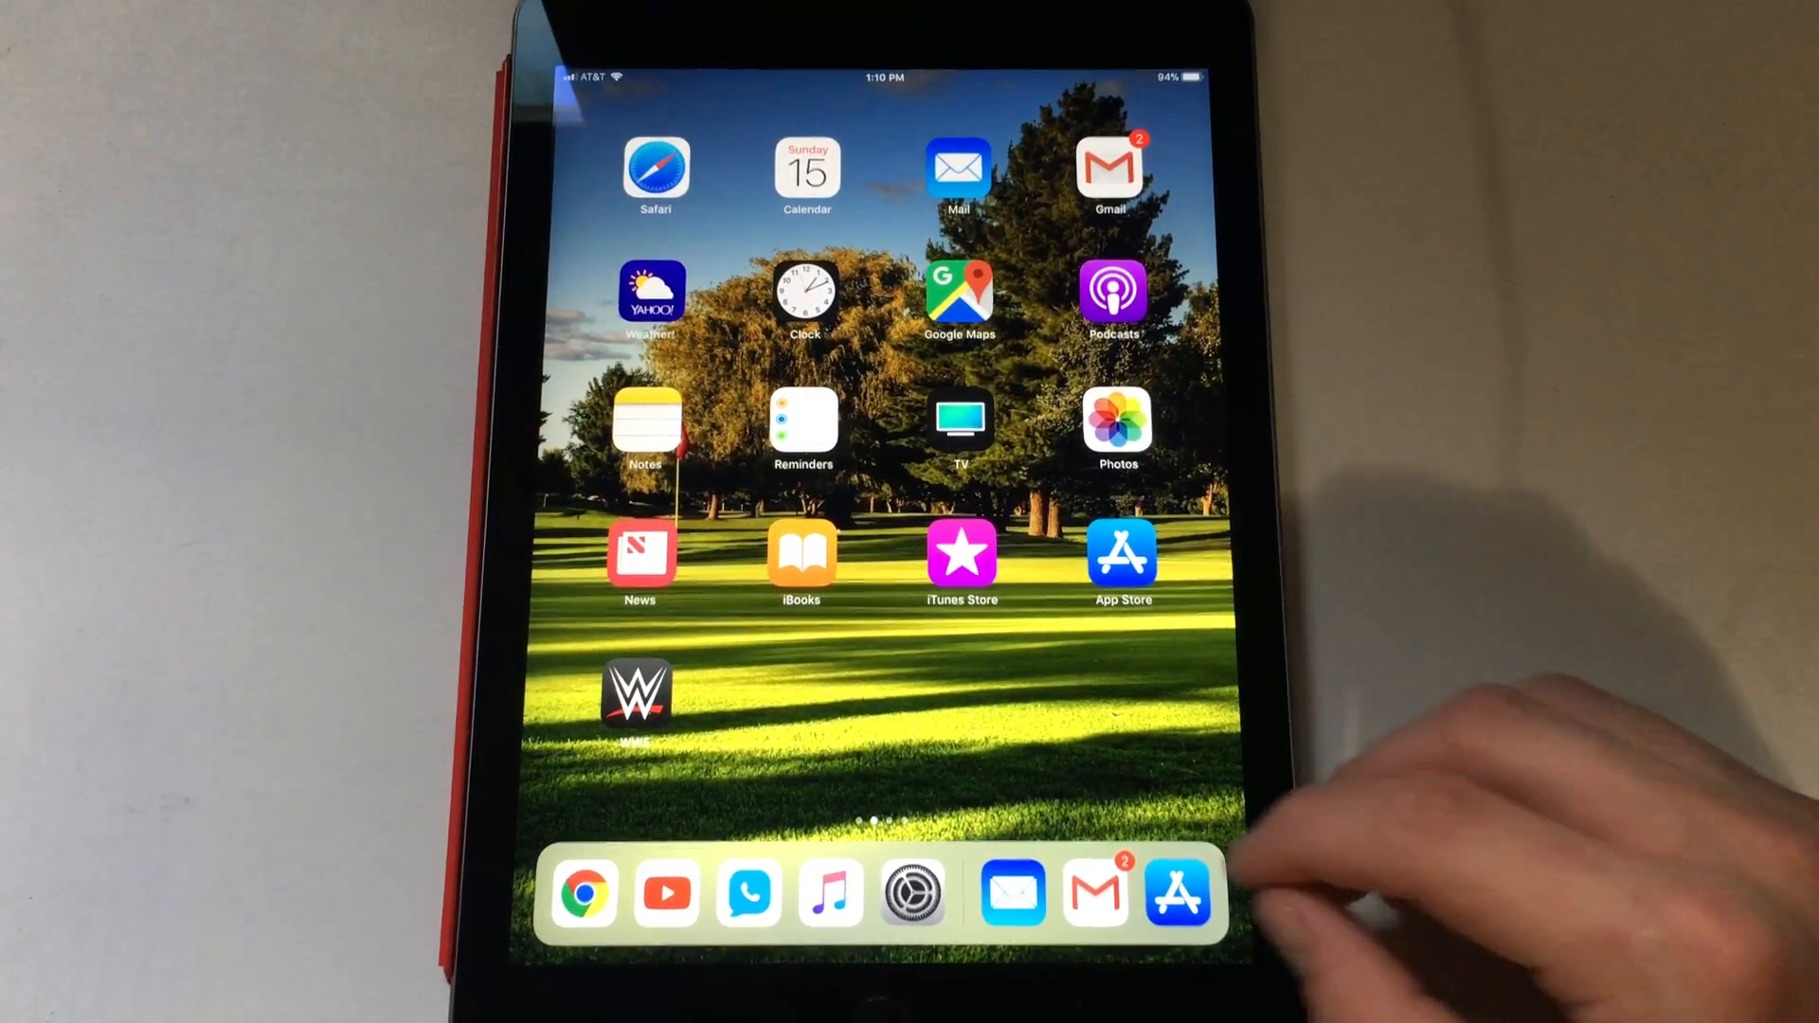
Search the App Store for 'adblock' and start downloading the AdBlock app
click(1175, 893)
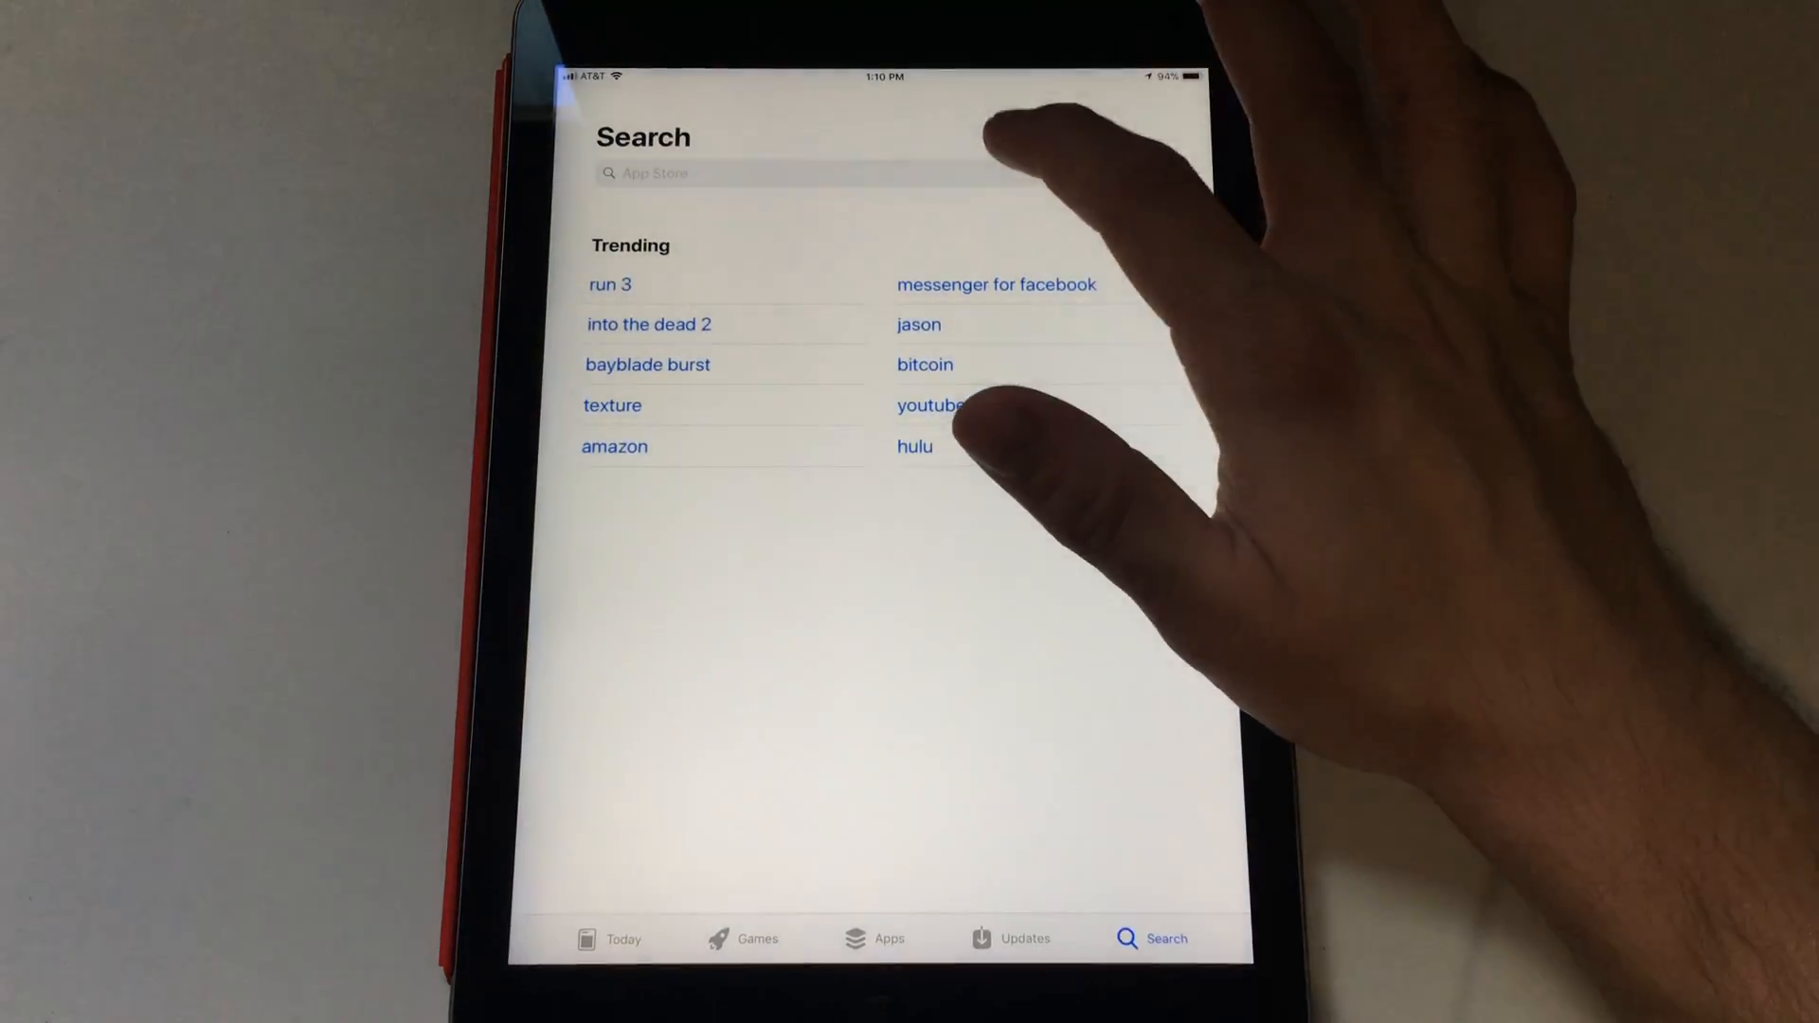
text(adblock)
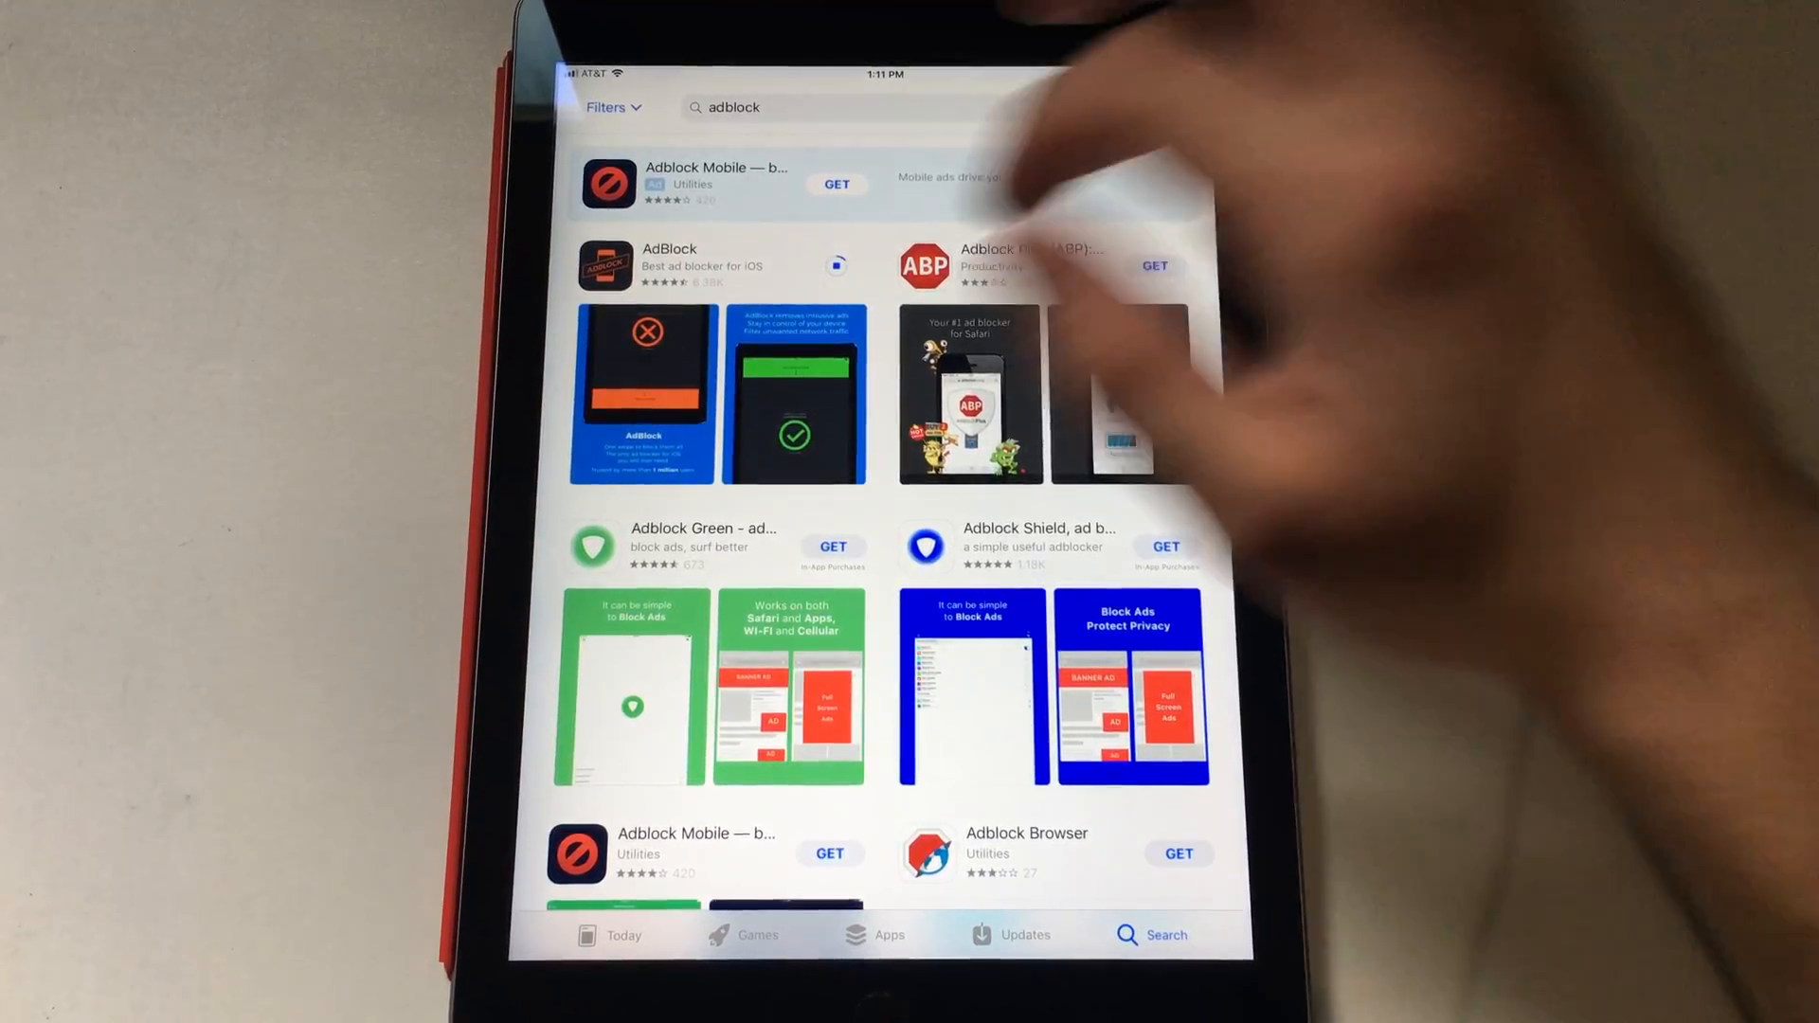
View the AdBlock listing until installation completes and its icon appears on the home screen
click(669, 264)
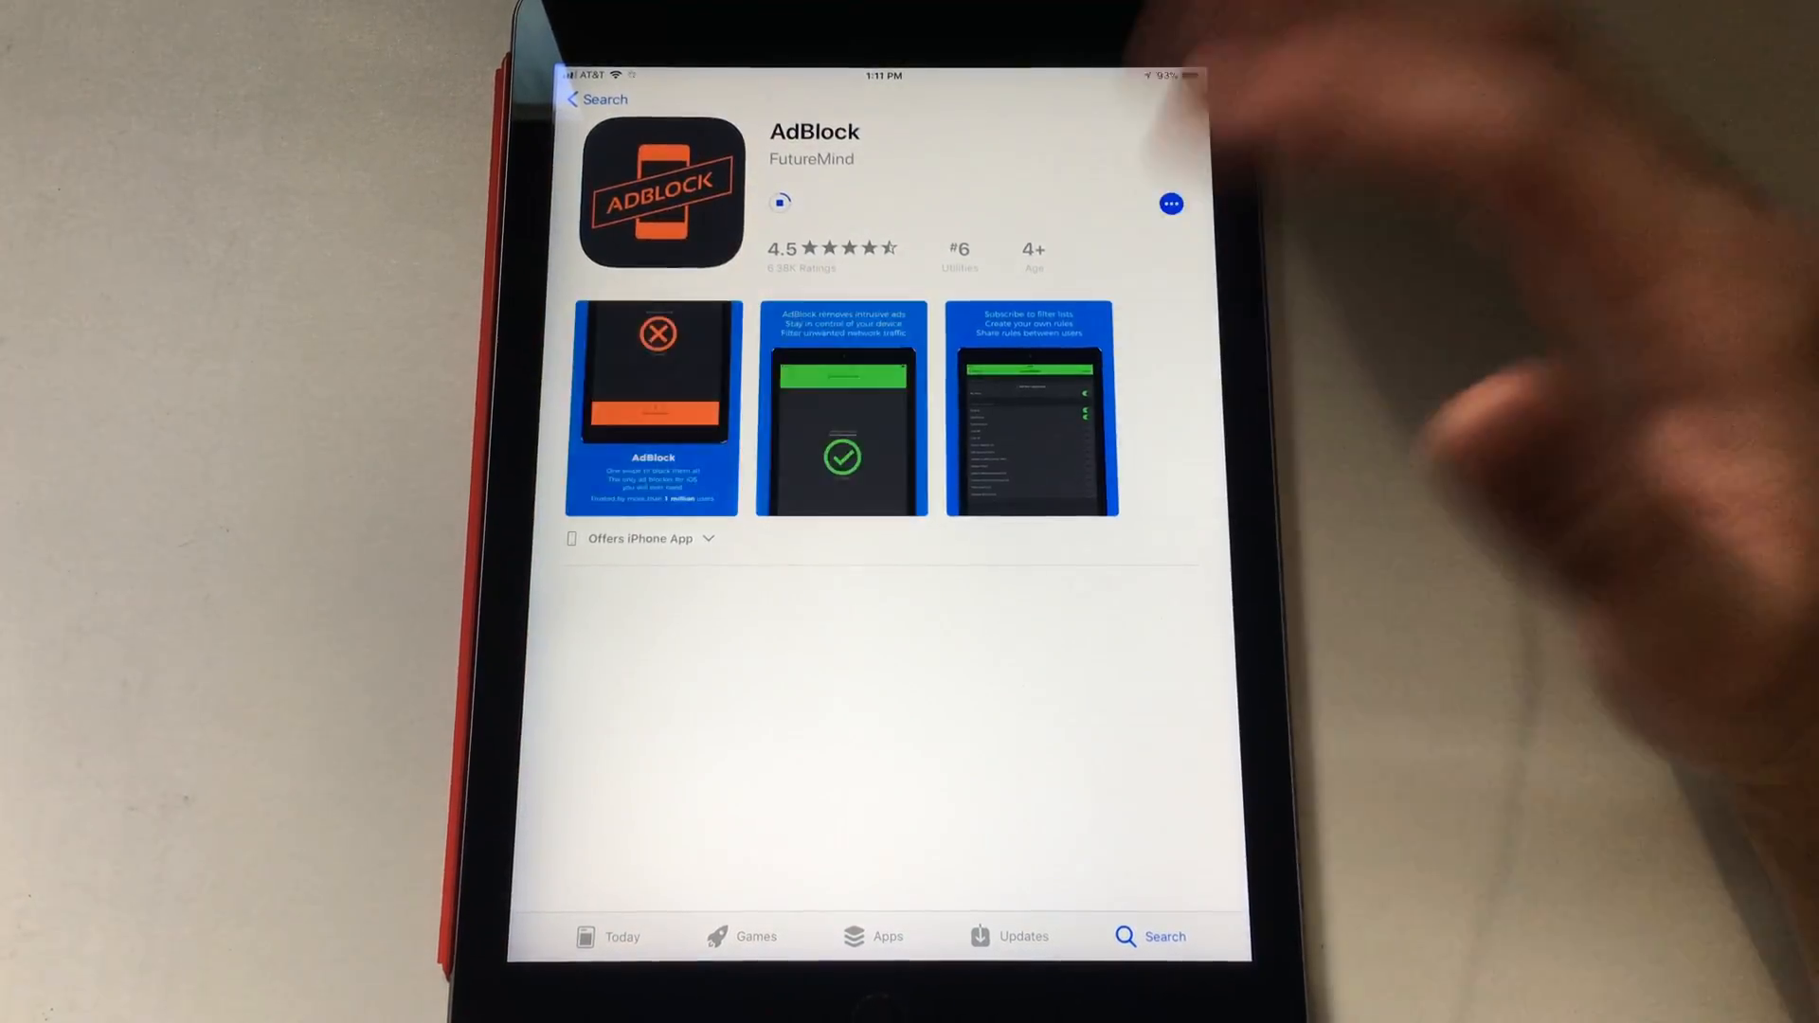
scroll(down, 3)
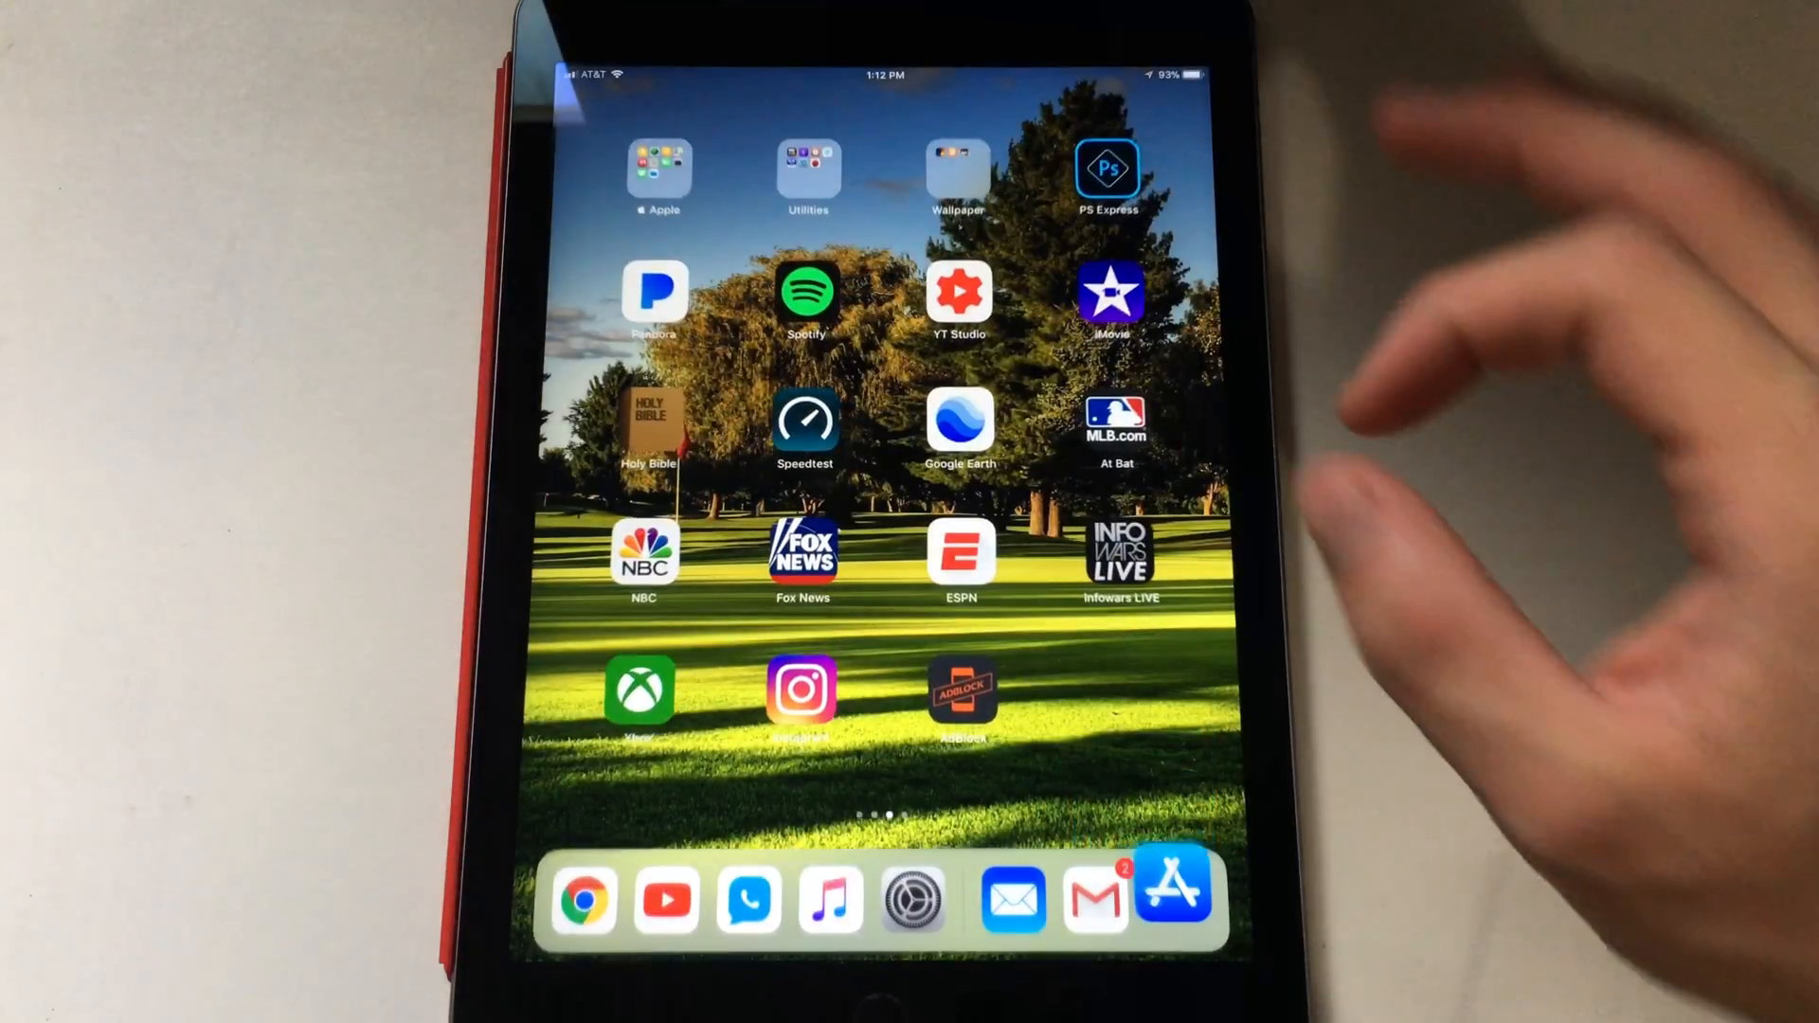
Launch AdBlock and swipe through the DNS proxy intro to the Setup prompt
click(961, 689)
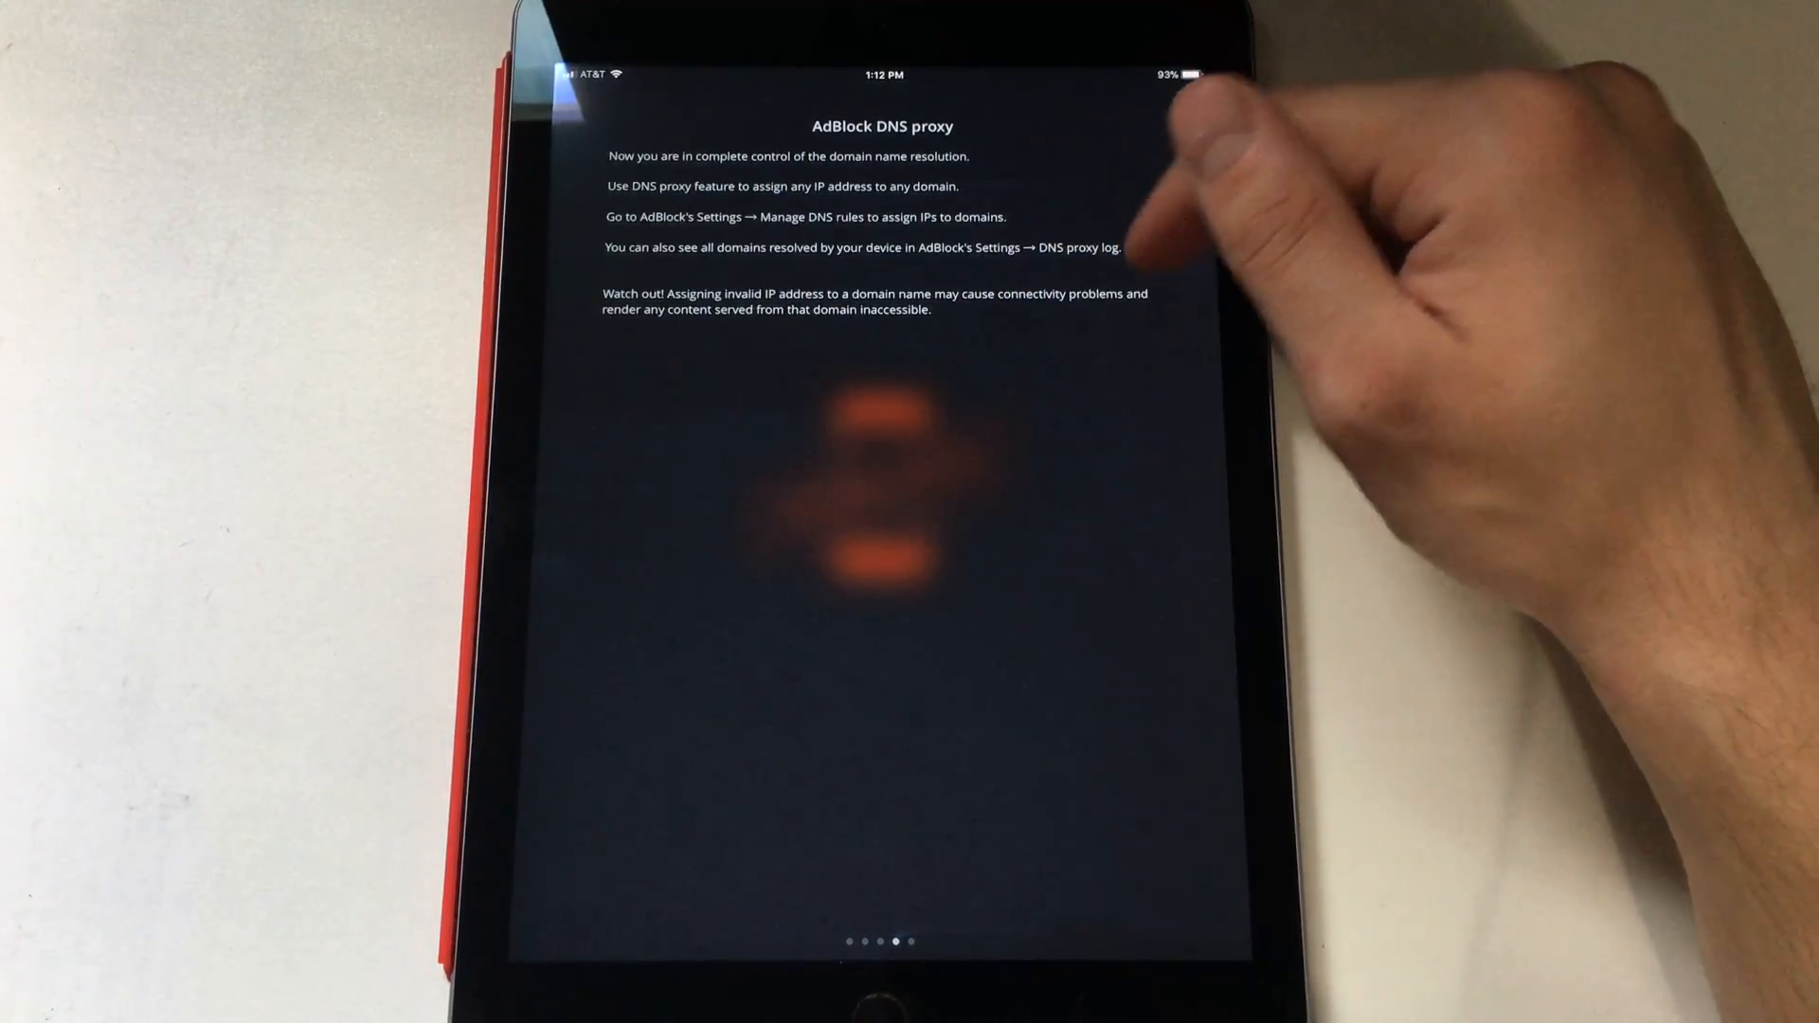
scroll(left, 3)
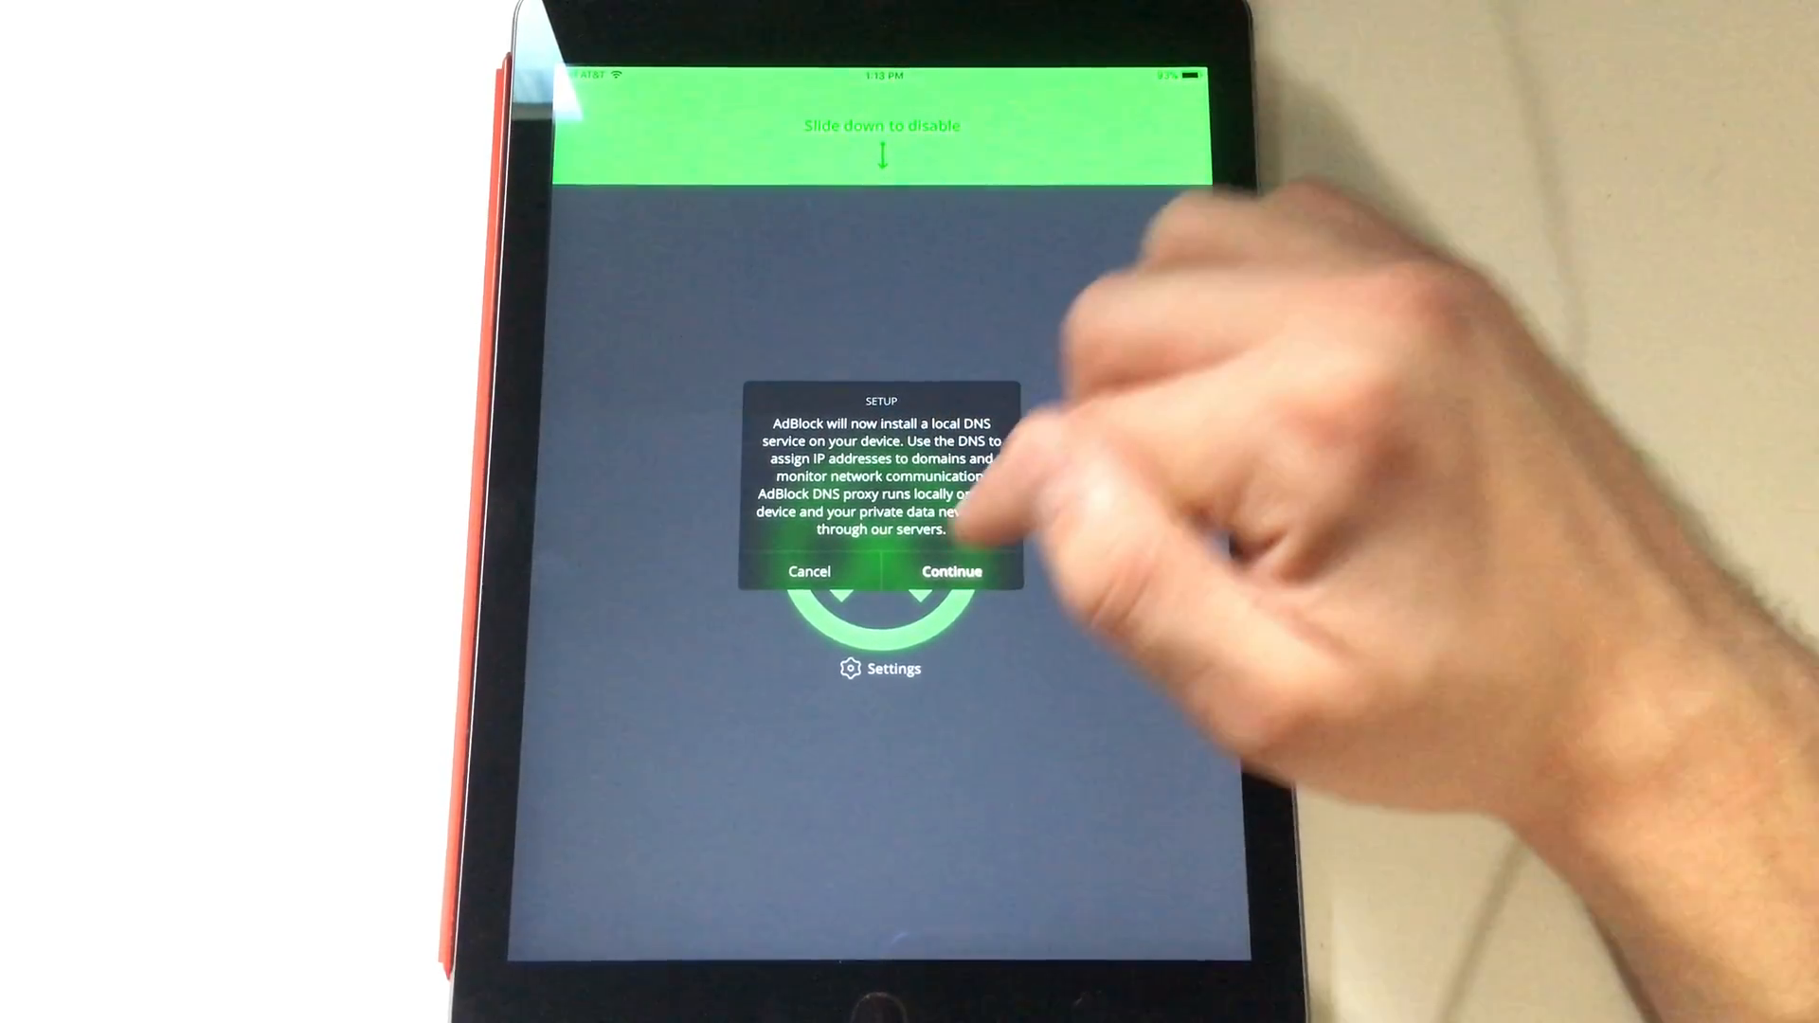
Continue setup, allow the VPN configuration, and confirm the VPN indicator on the home screen
click(951, 571)
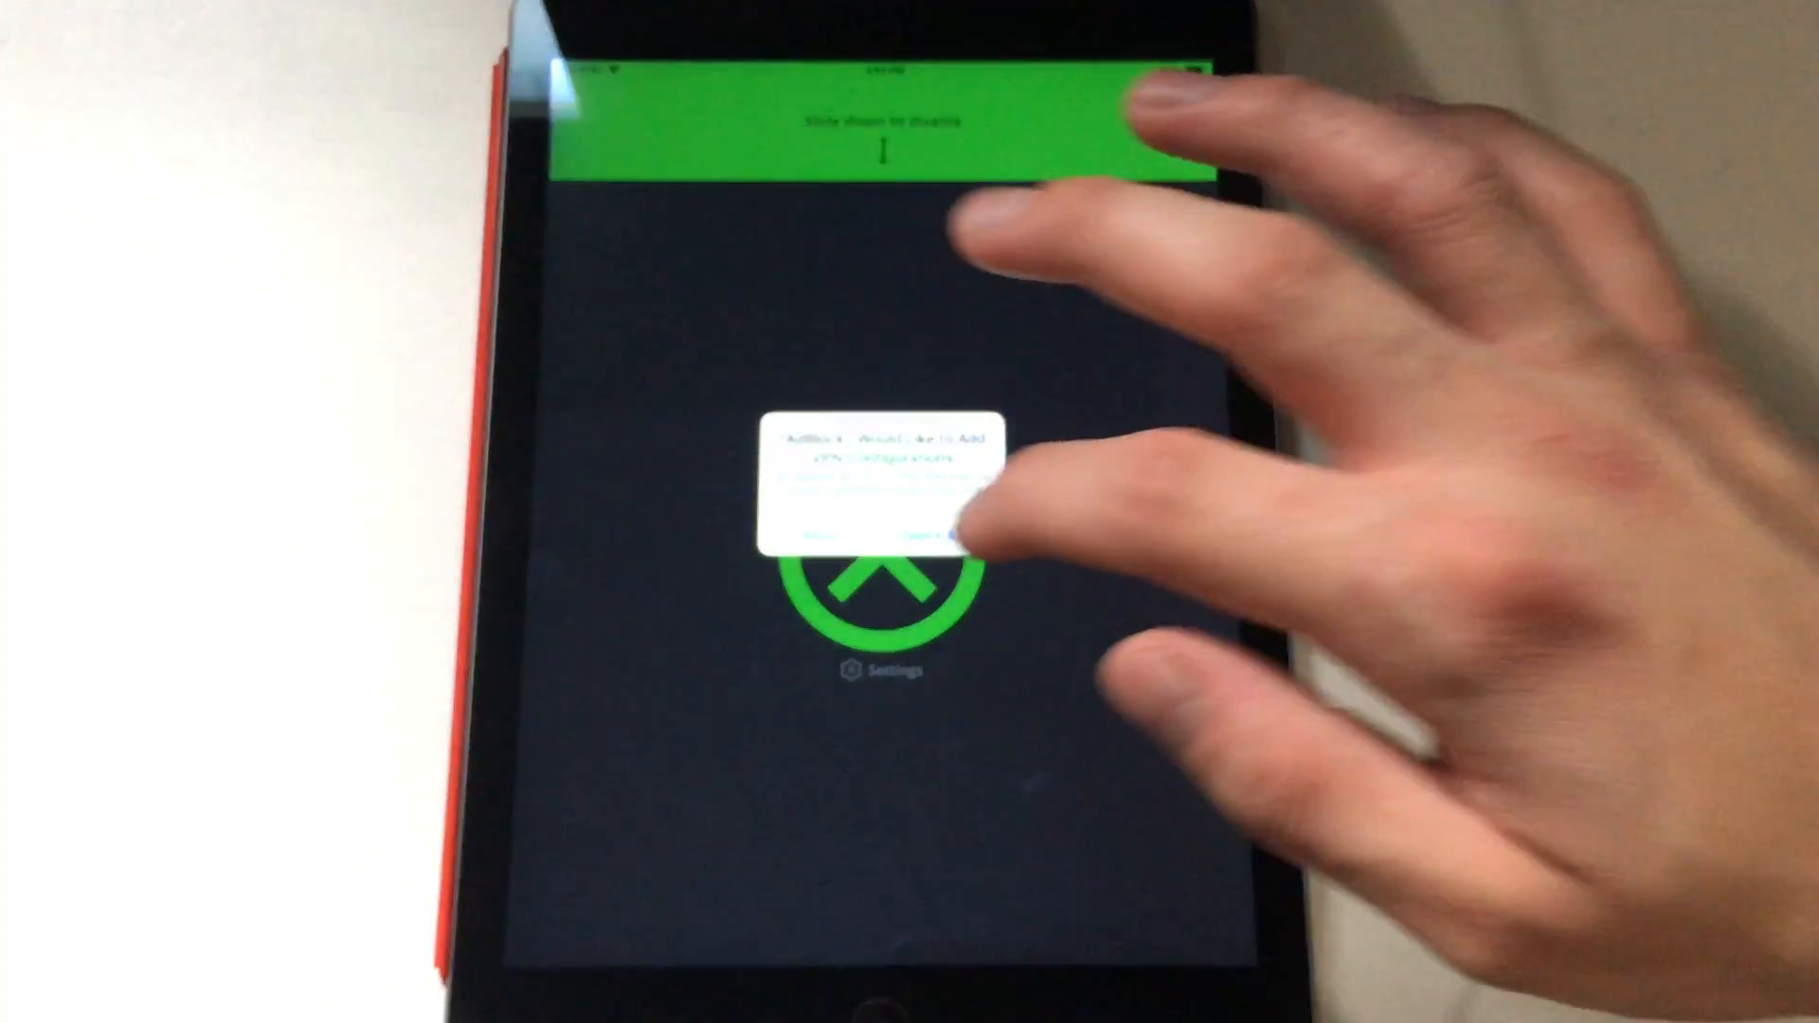
click(929, 533)
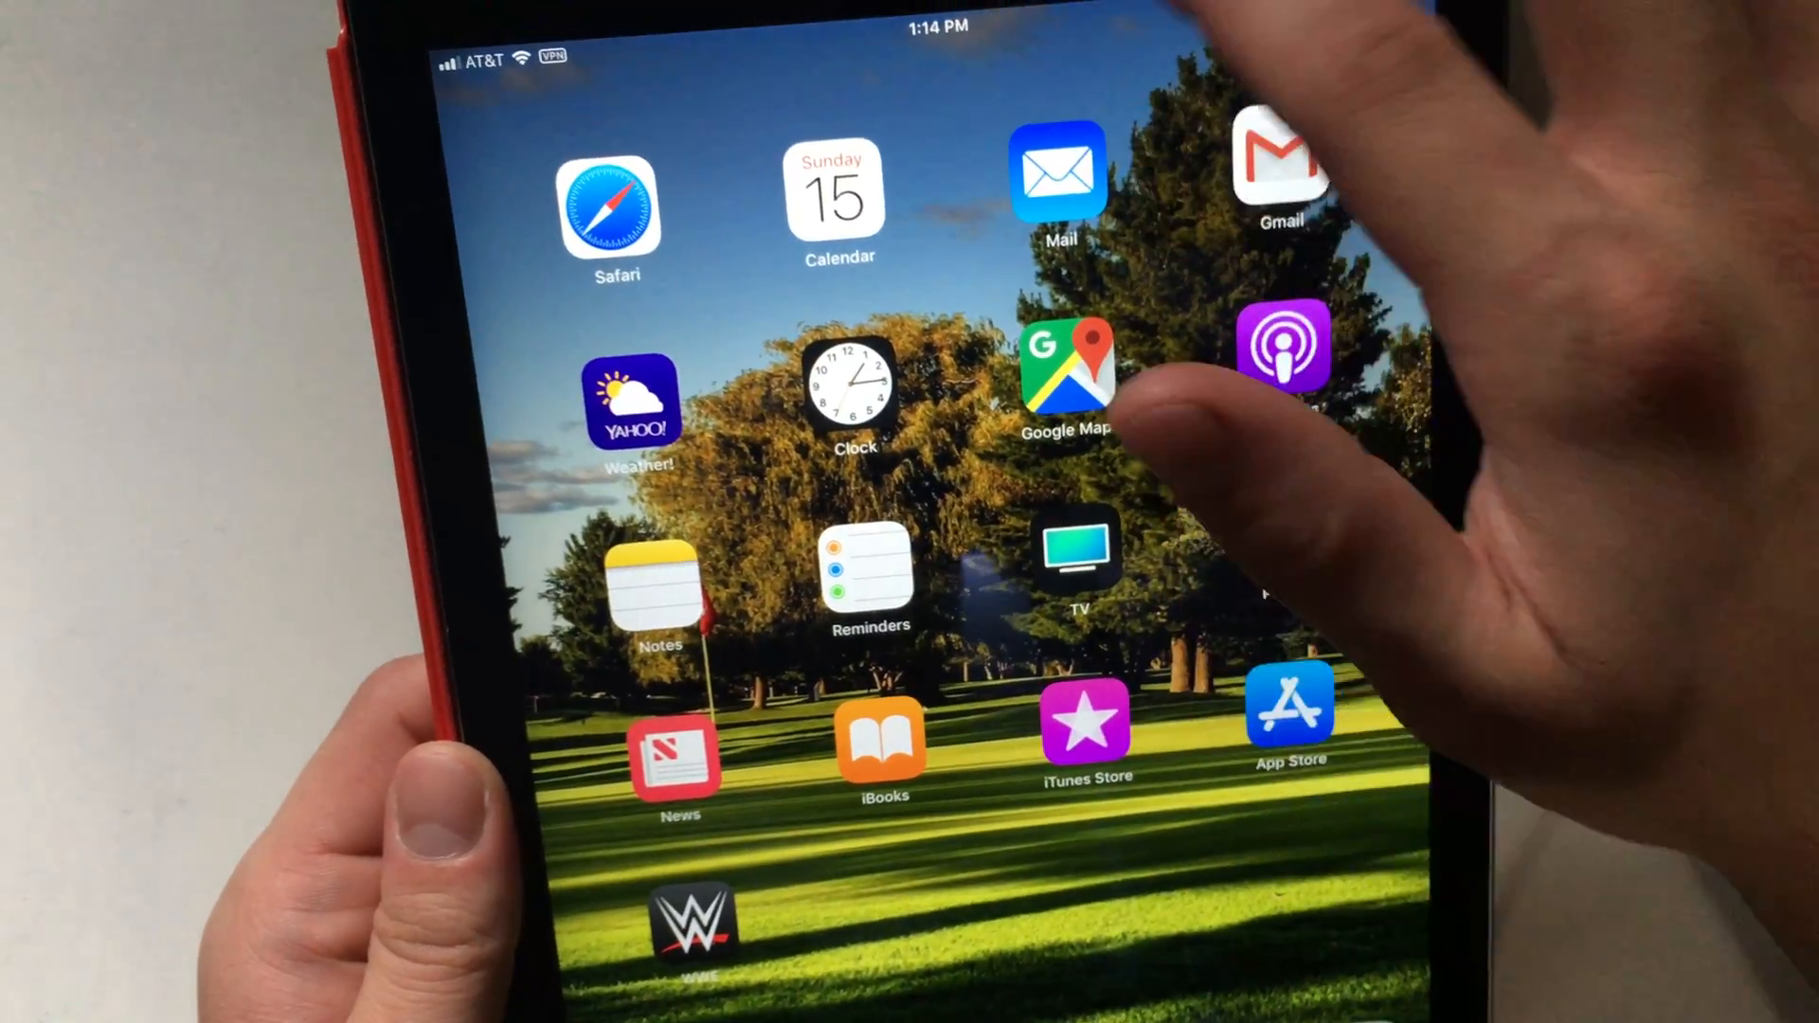
Browse the eBay and Amazon tabs in Chrome to confirm both load without ads
scroll(right, 3)
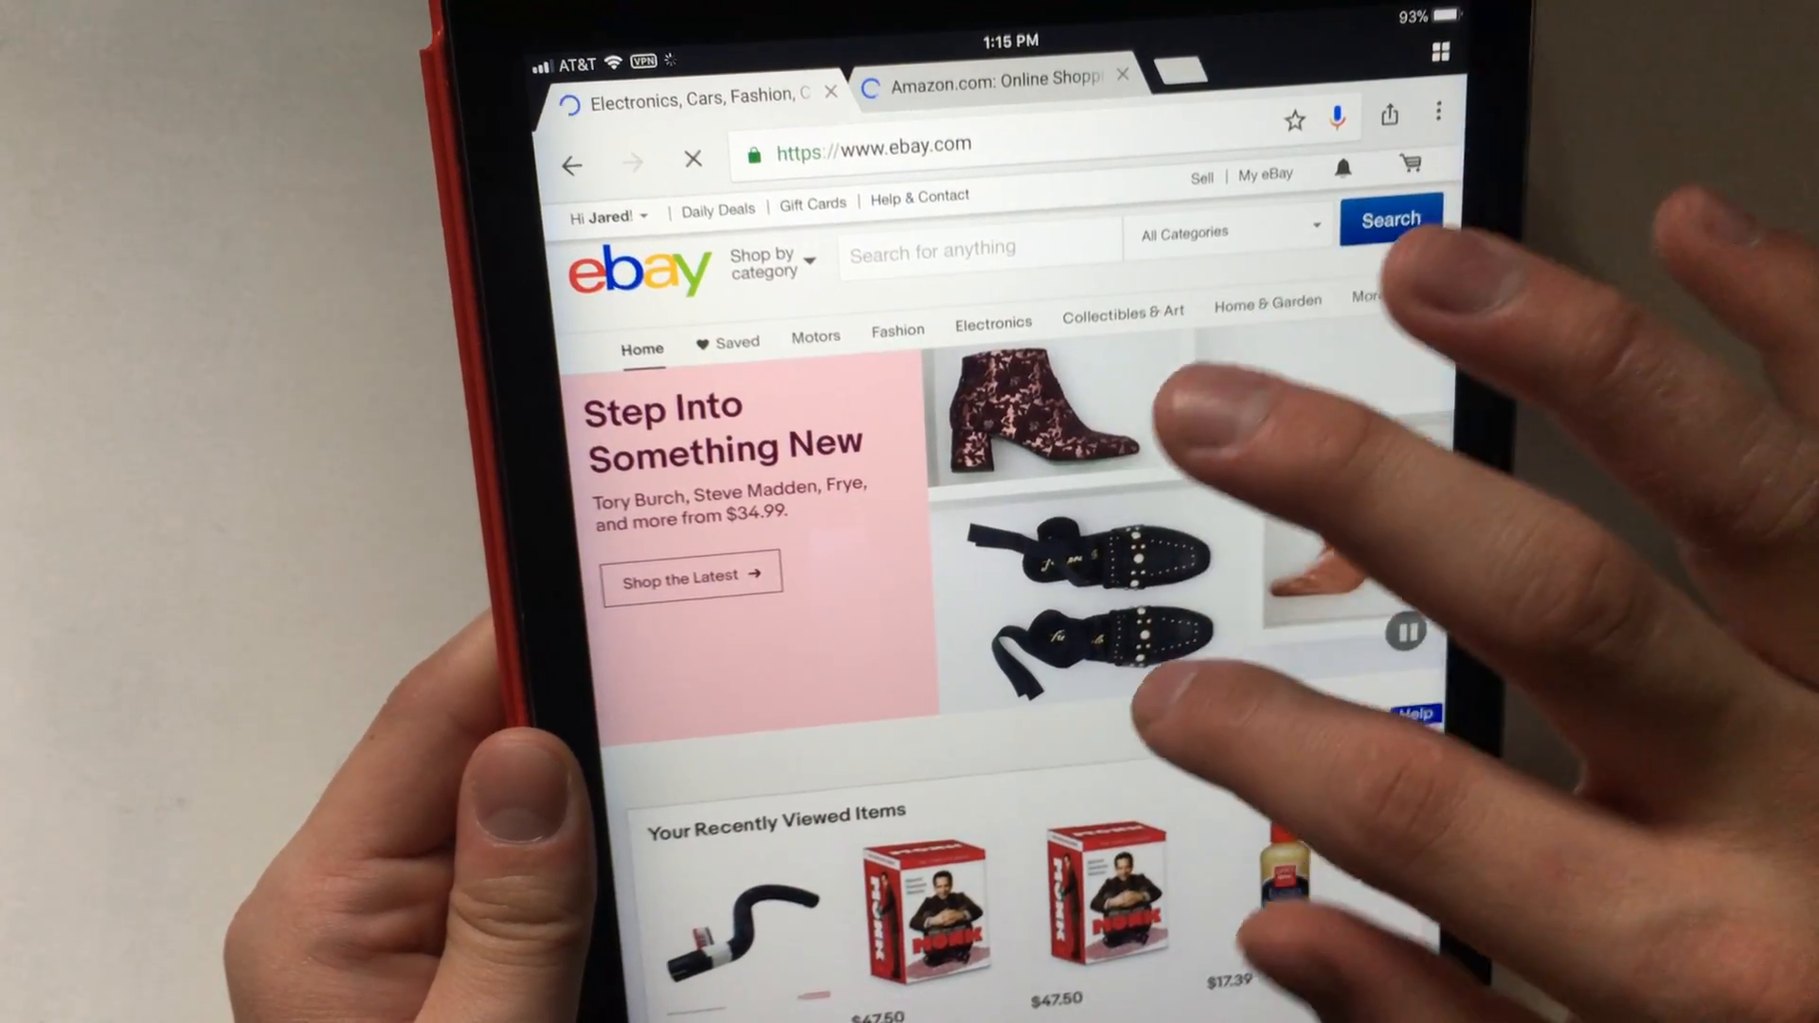
scroll(down, 3)
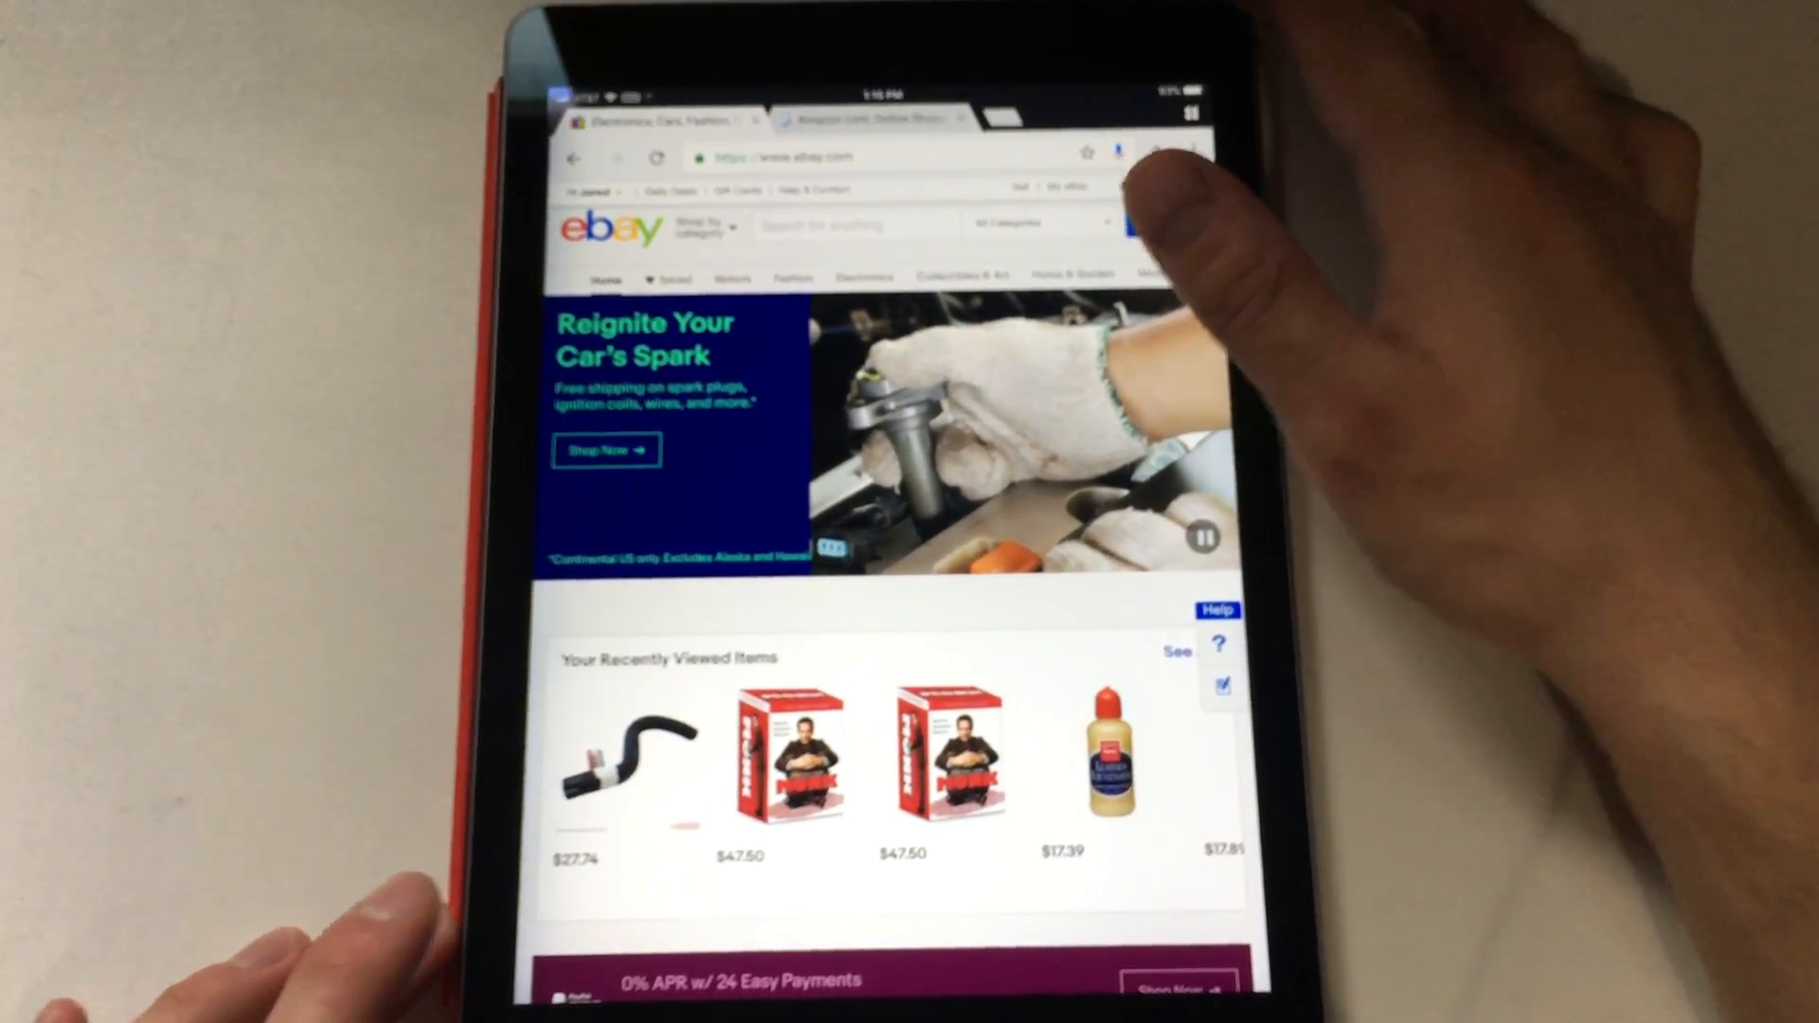
click(865, 118)
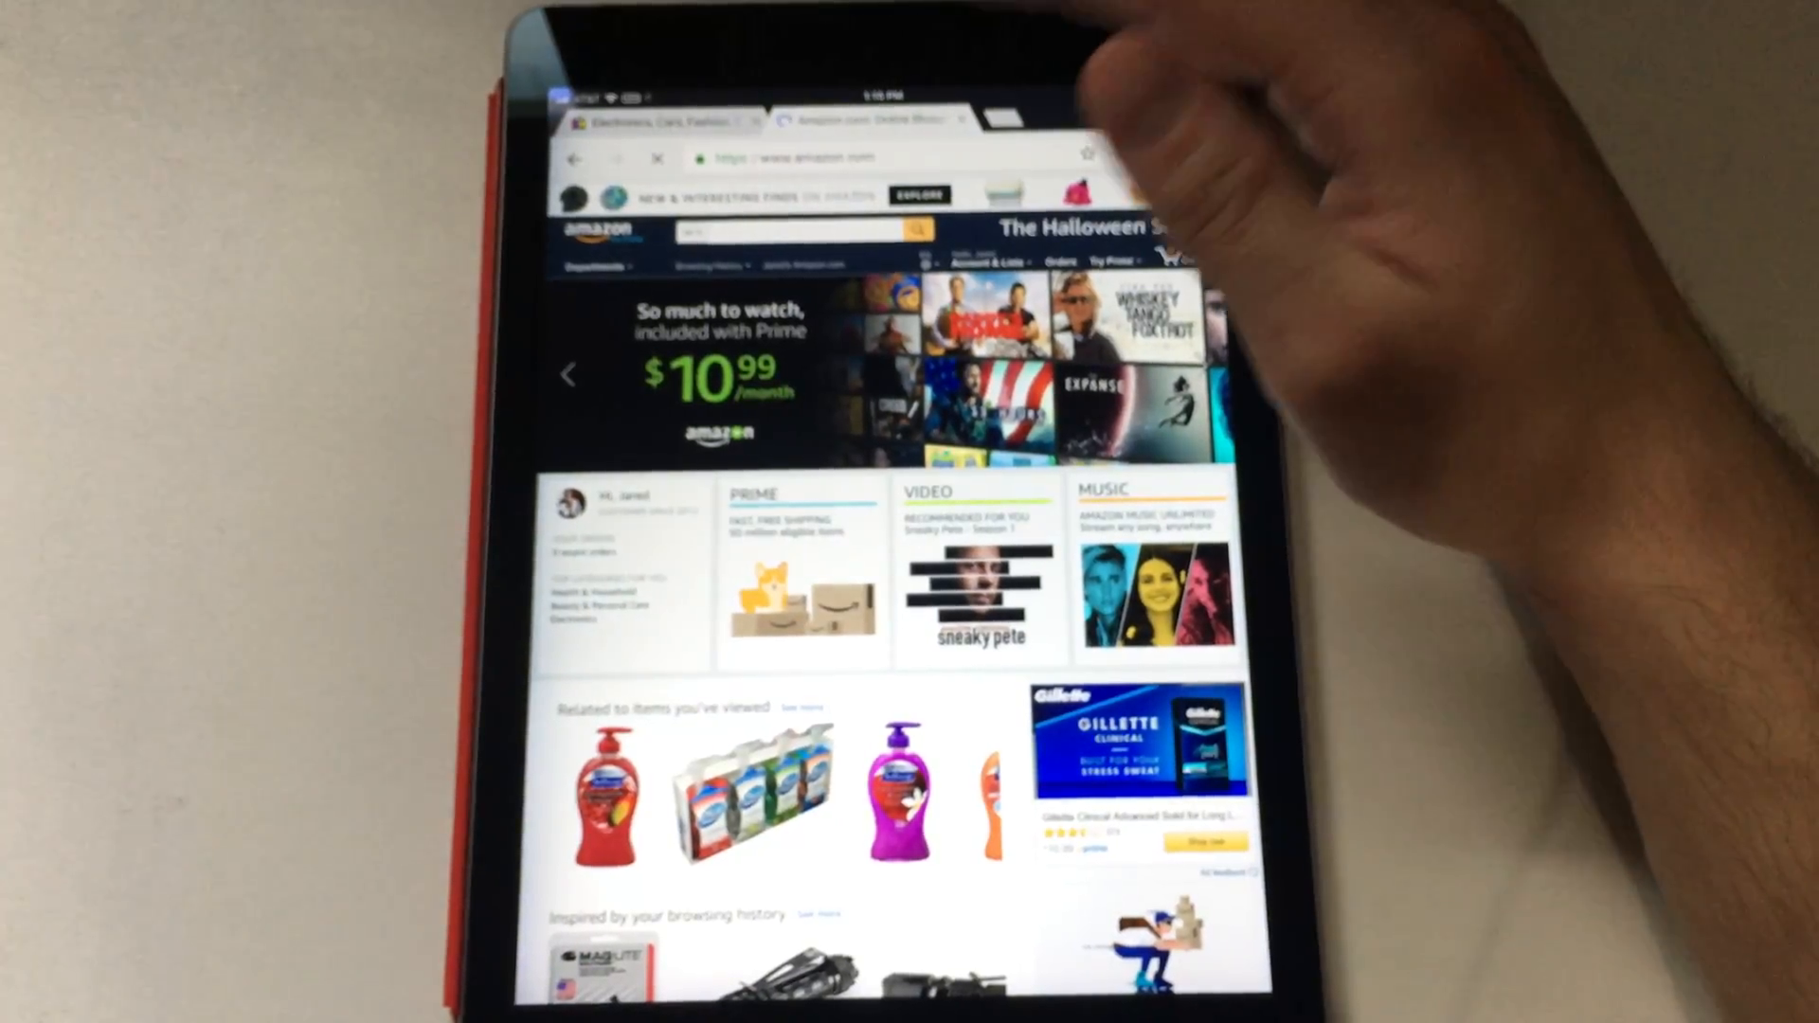
scroll(down, 3)
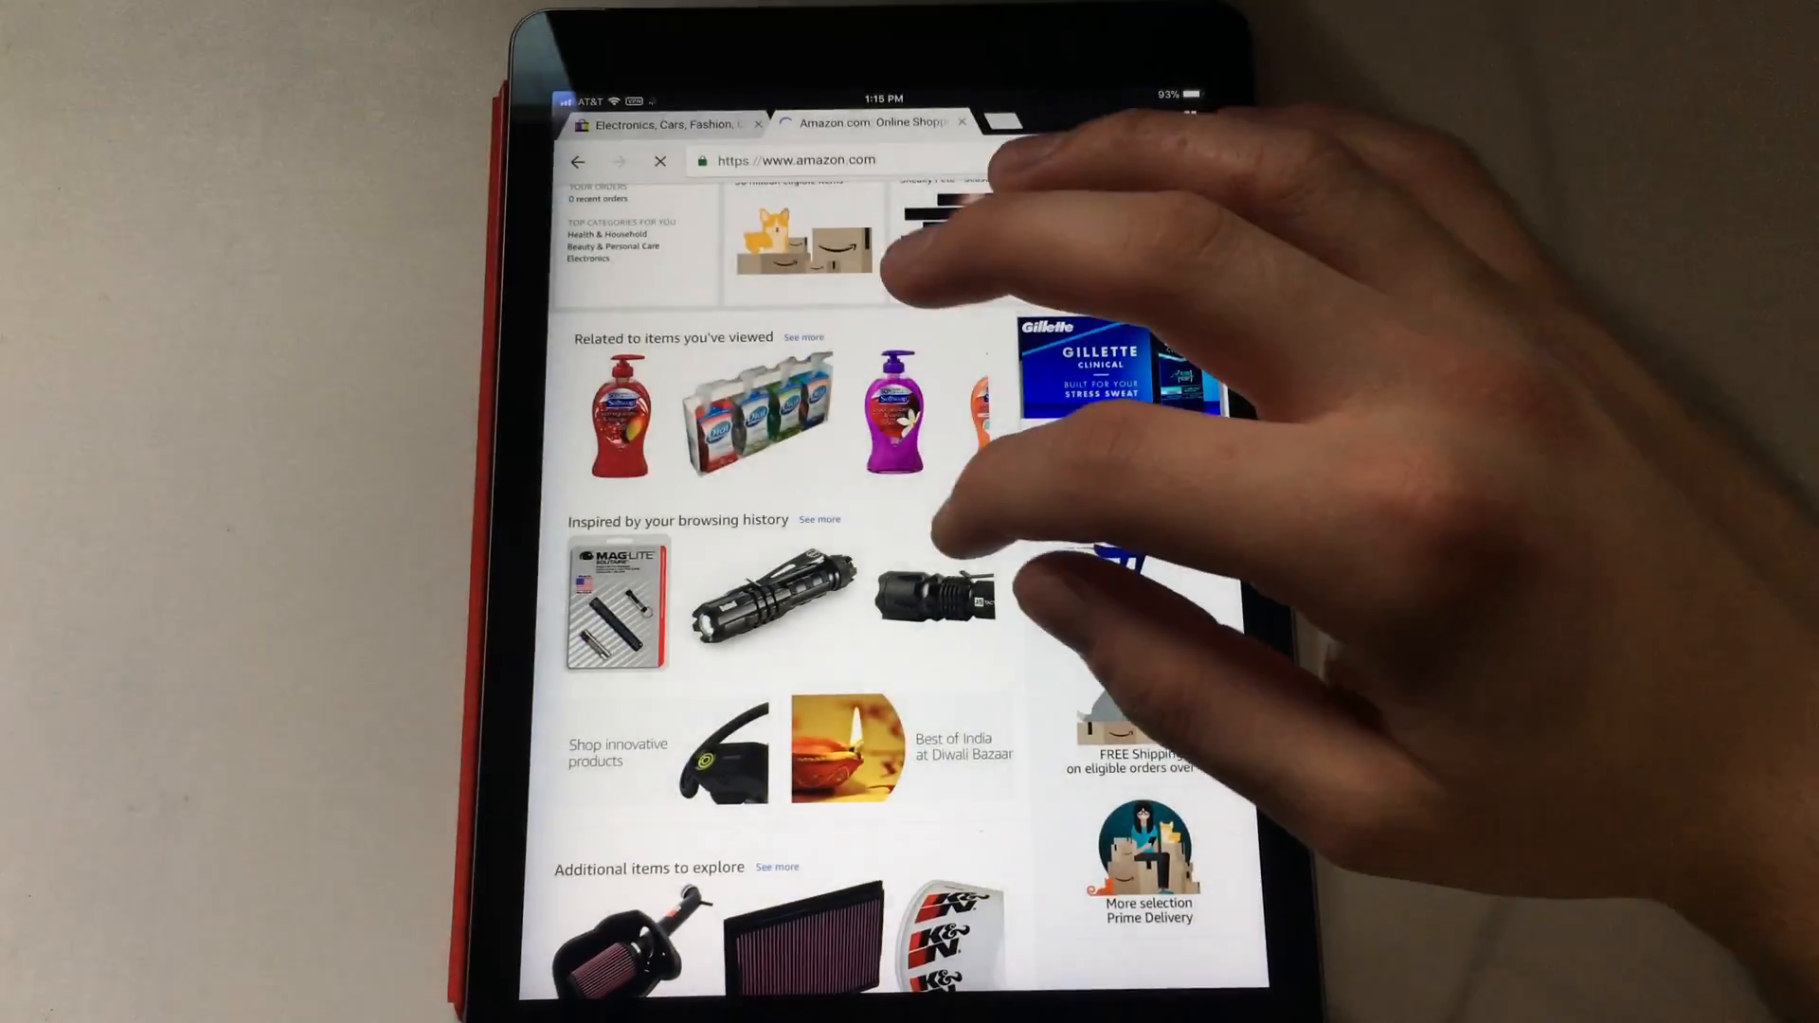
scroll(down, 3)
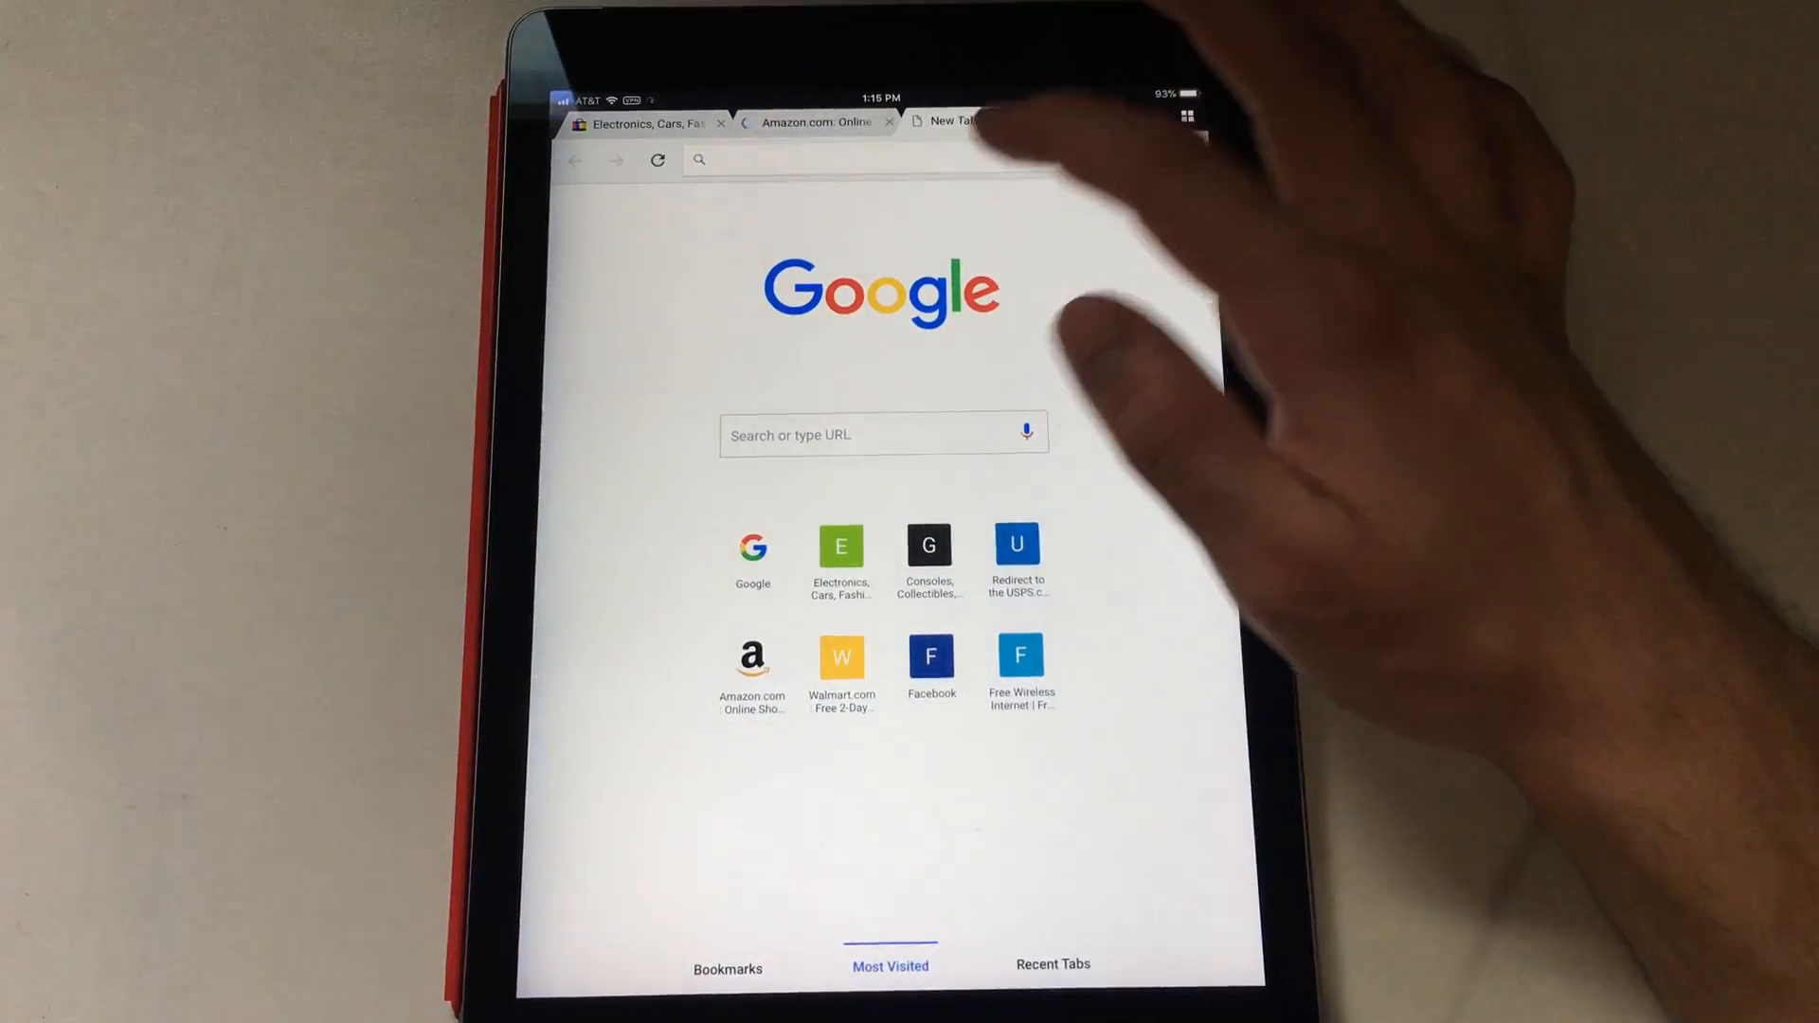
Load youtube.com in Chrome and scroll the page to confirm no ads appear
text(youtube.com)
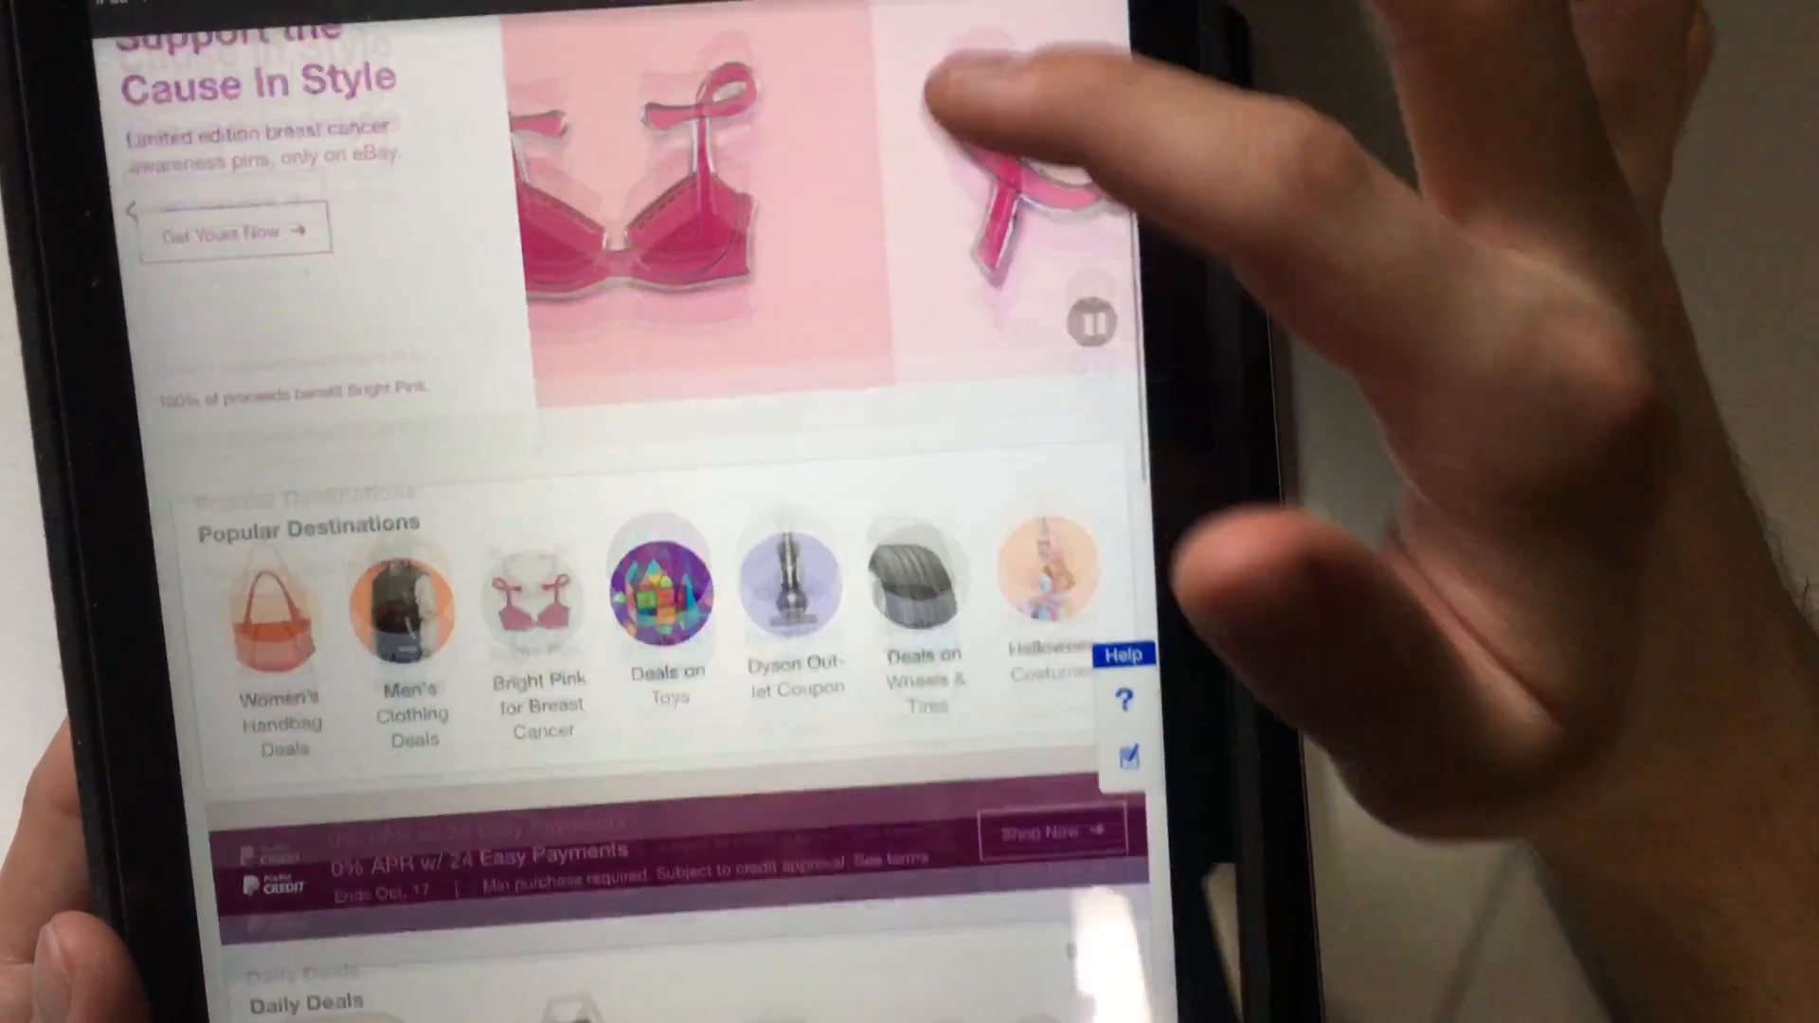
scroll(down, 3)
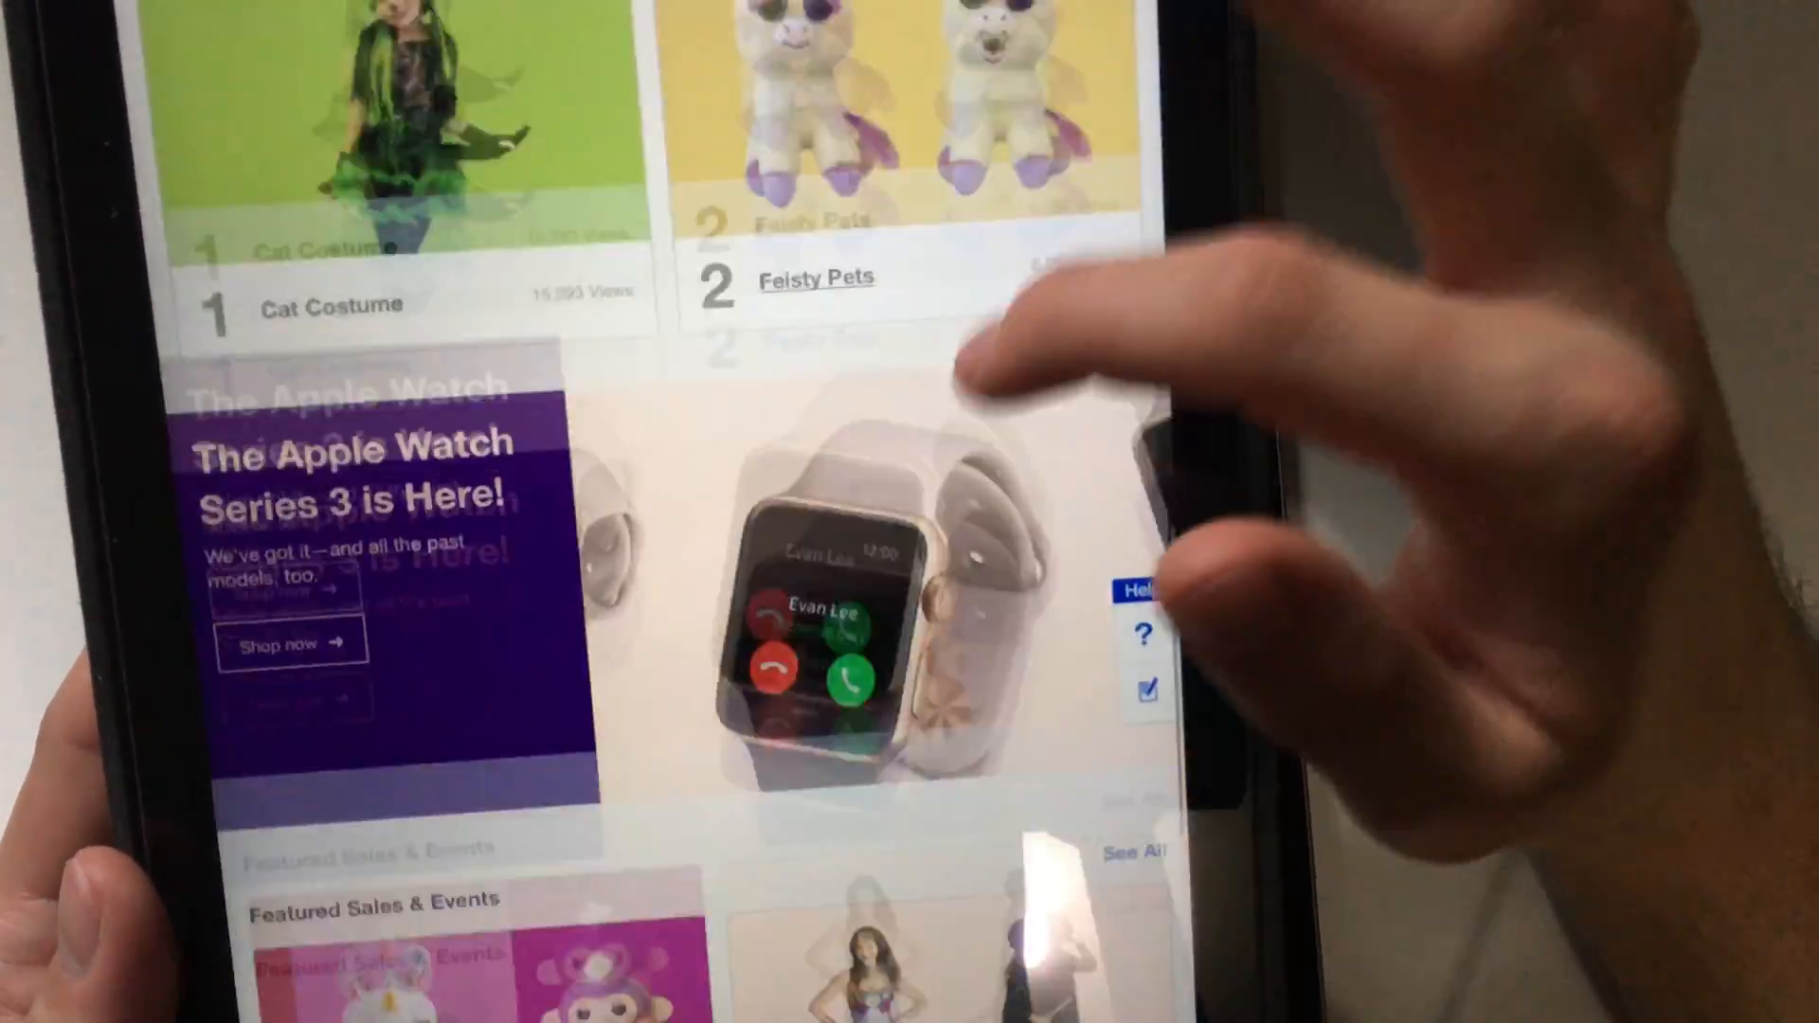
scroll(down, 3)
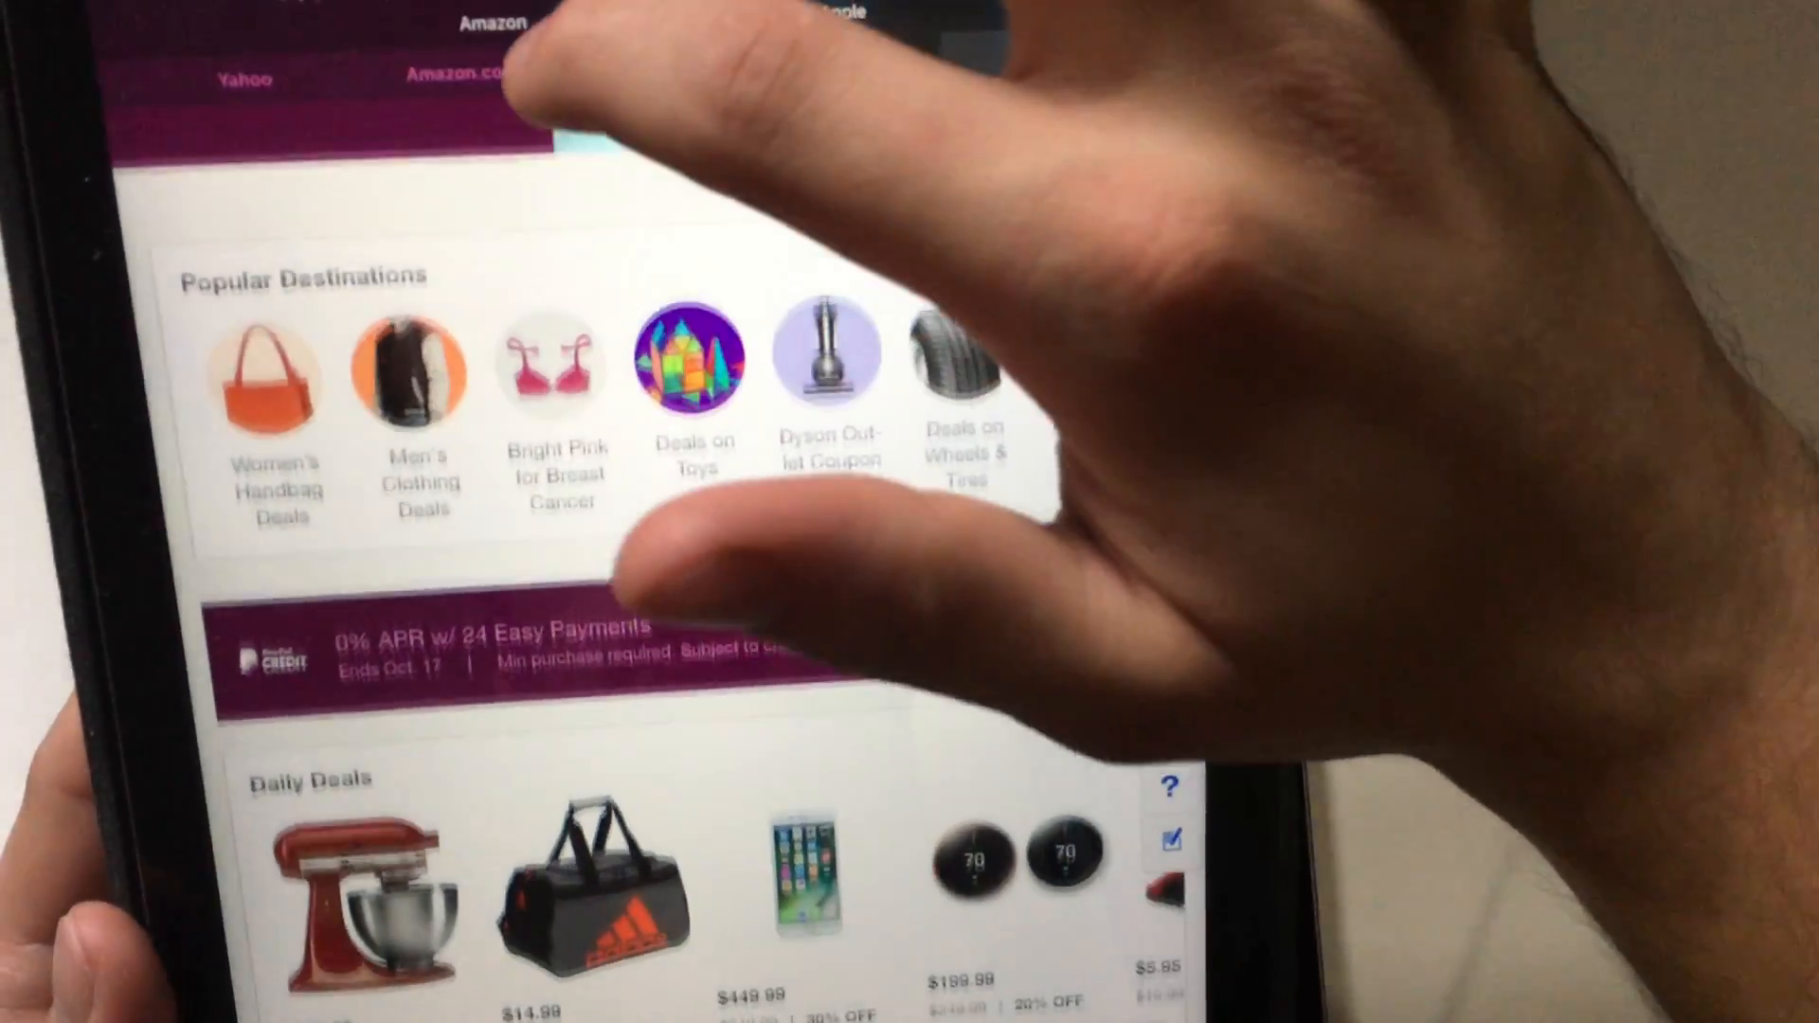
scroll(down, 3)
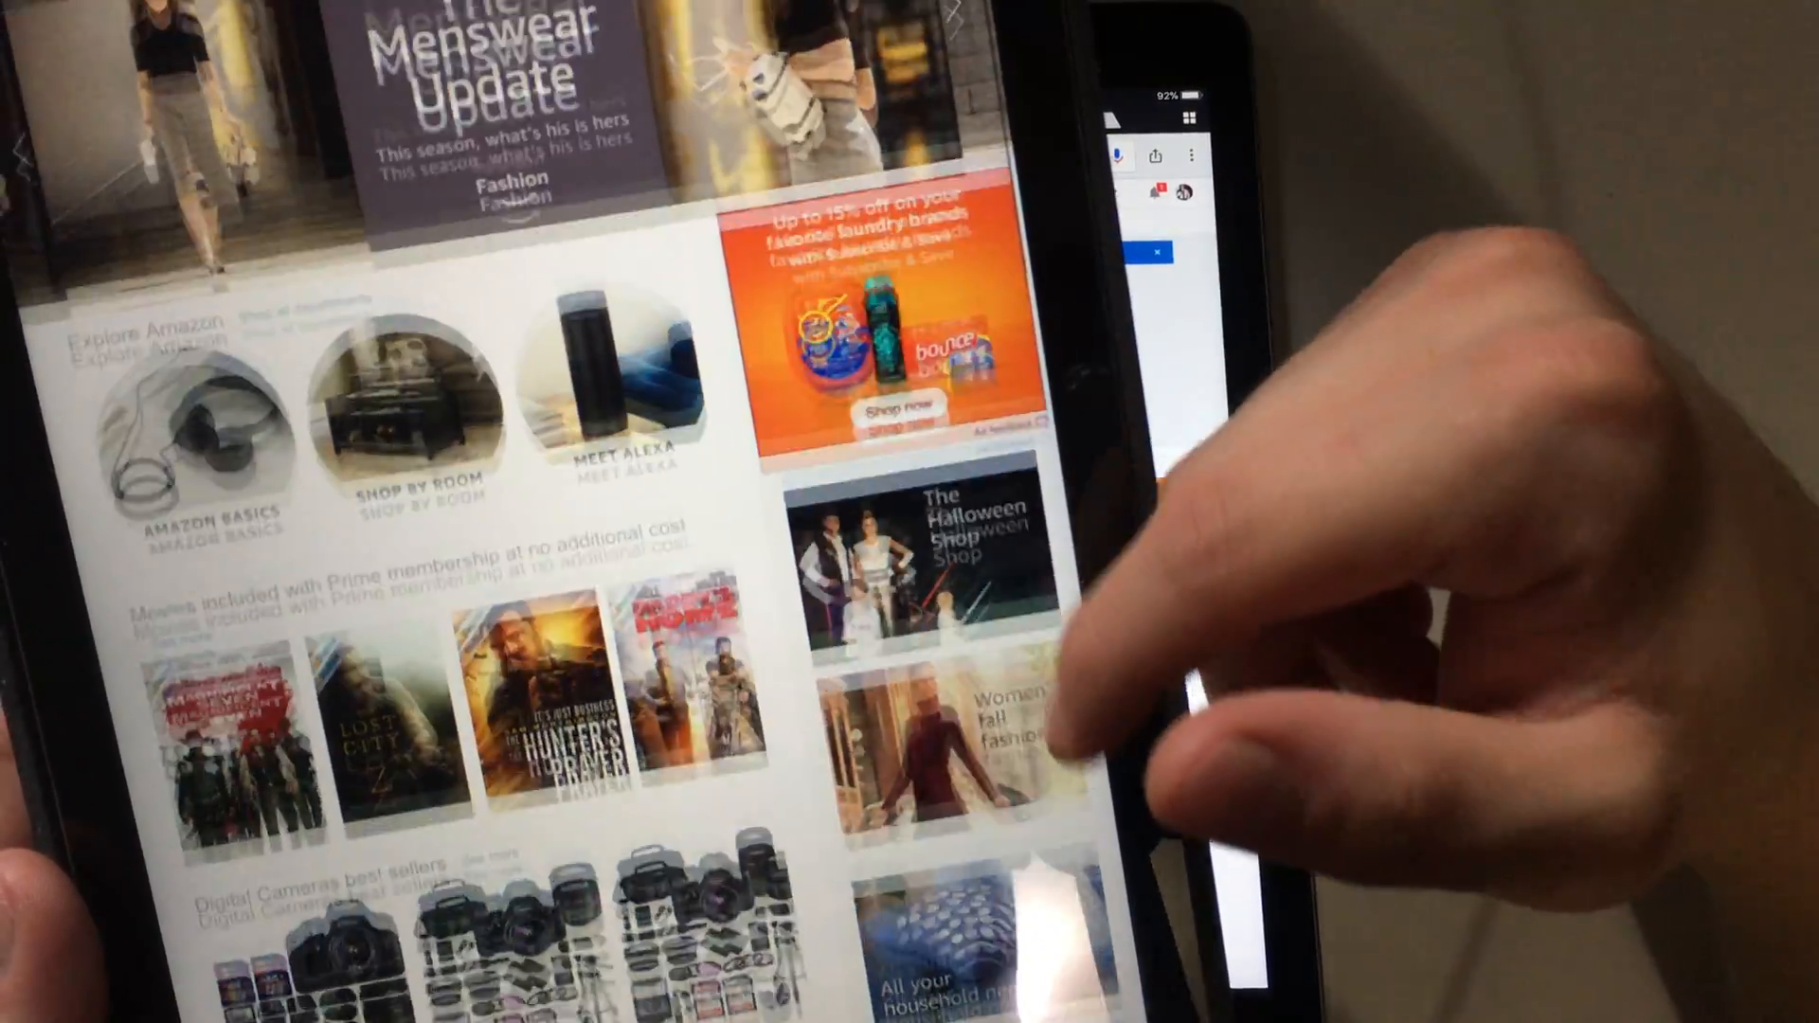
scroll(down, 3)
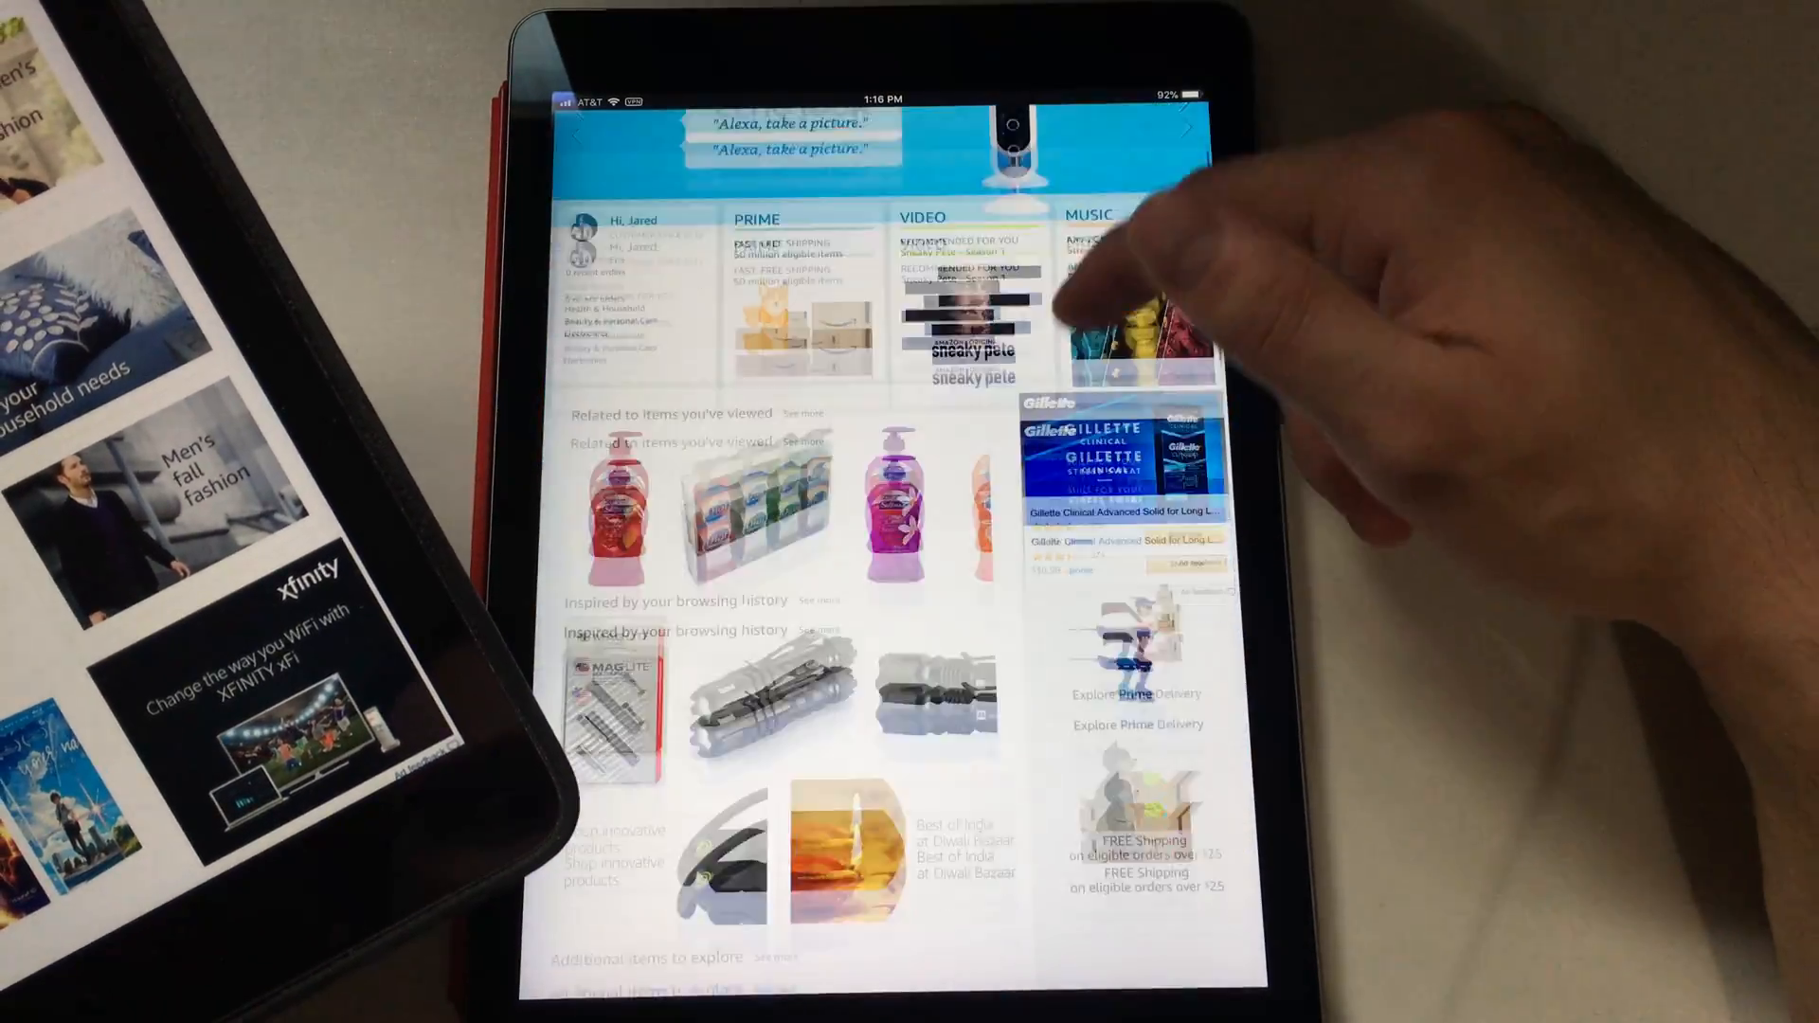
scroll(down, 3)
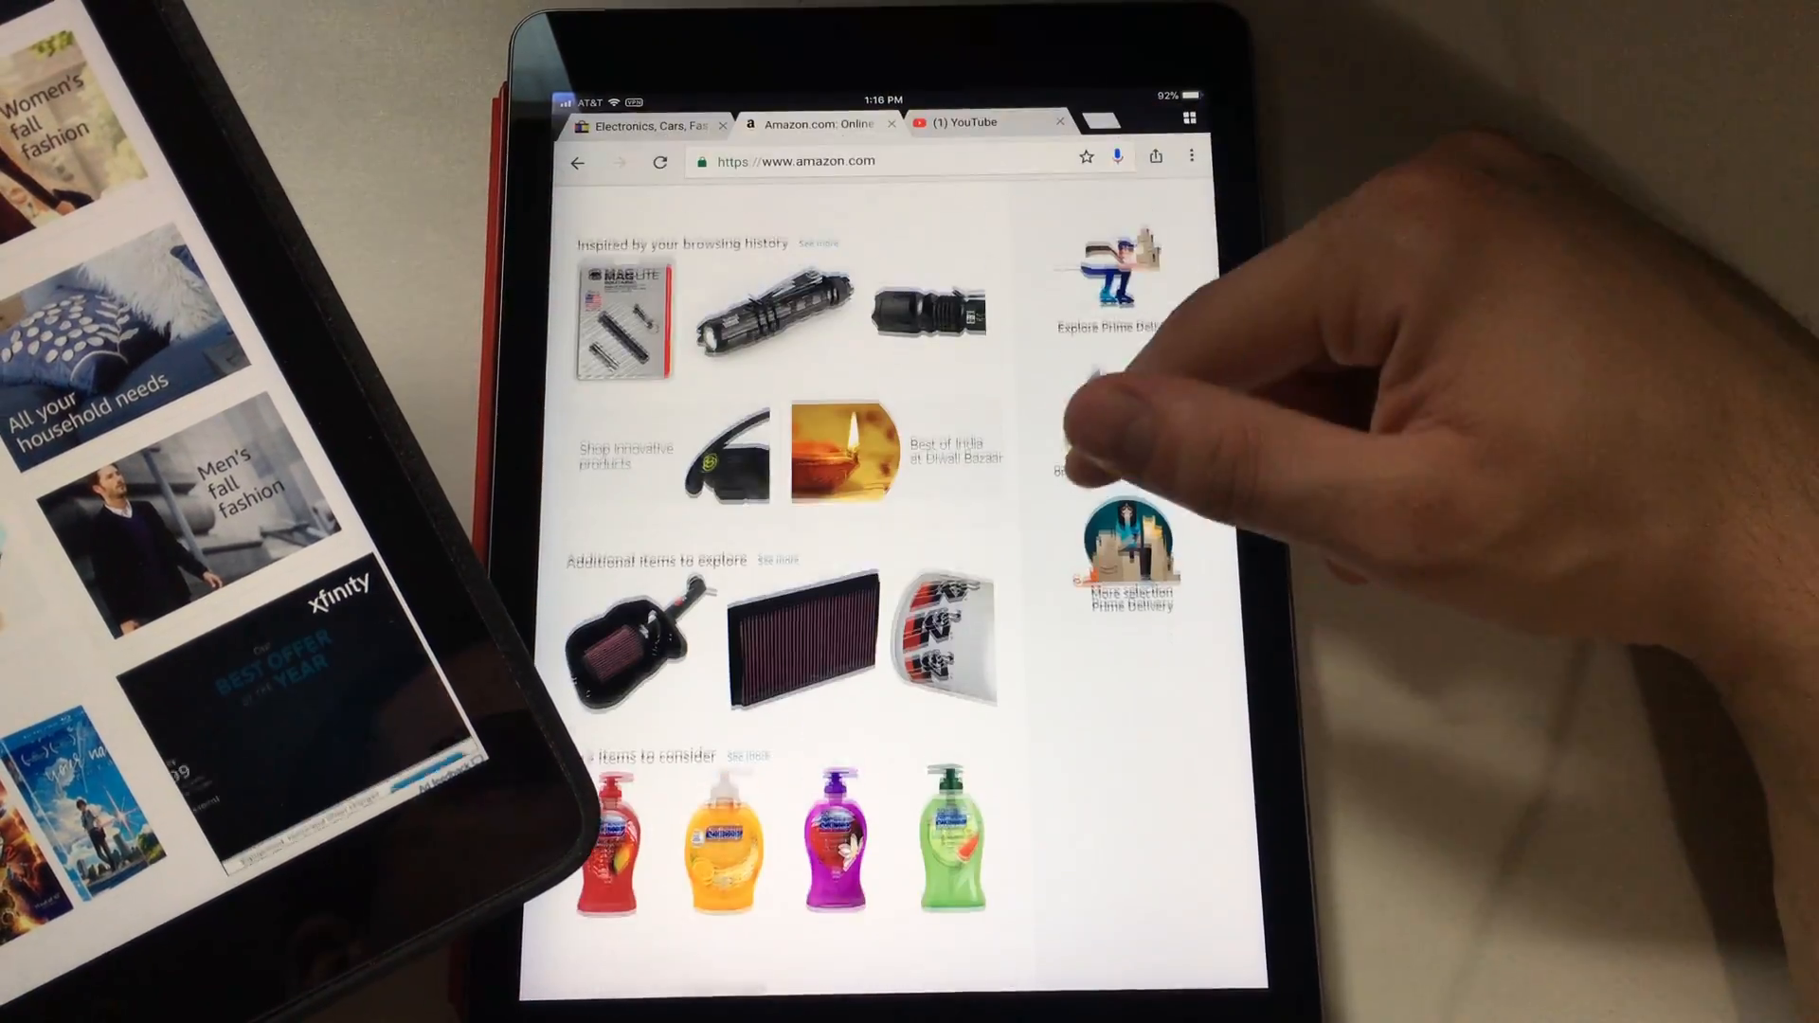
scroll(down, 3)
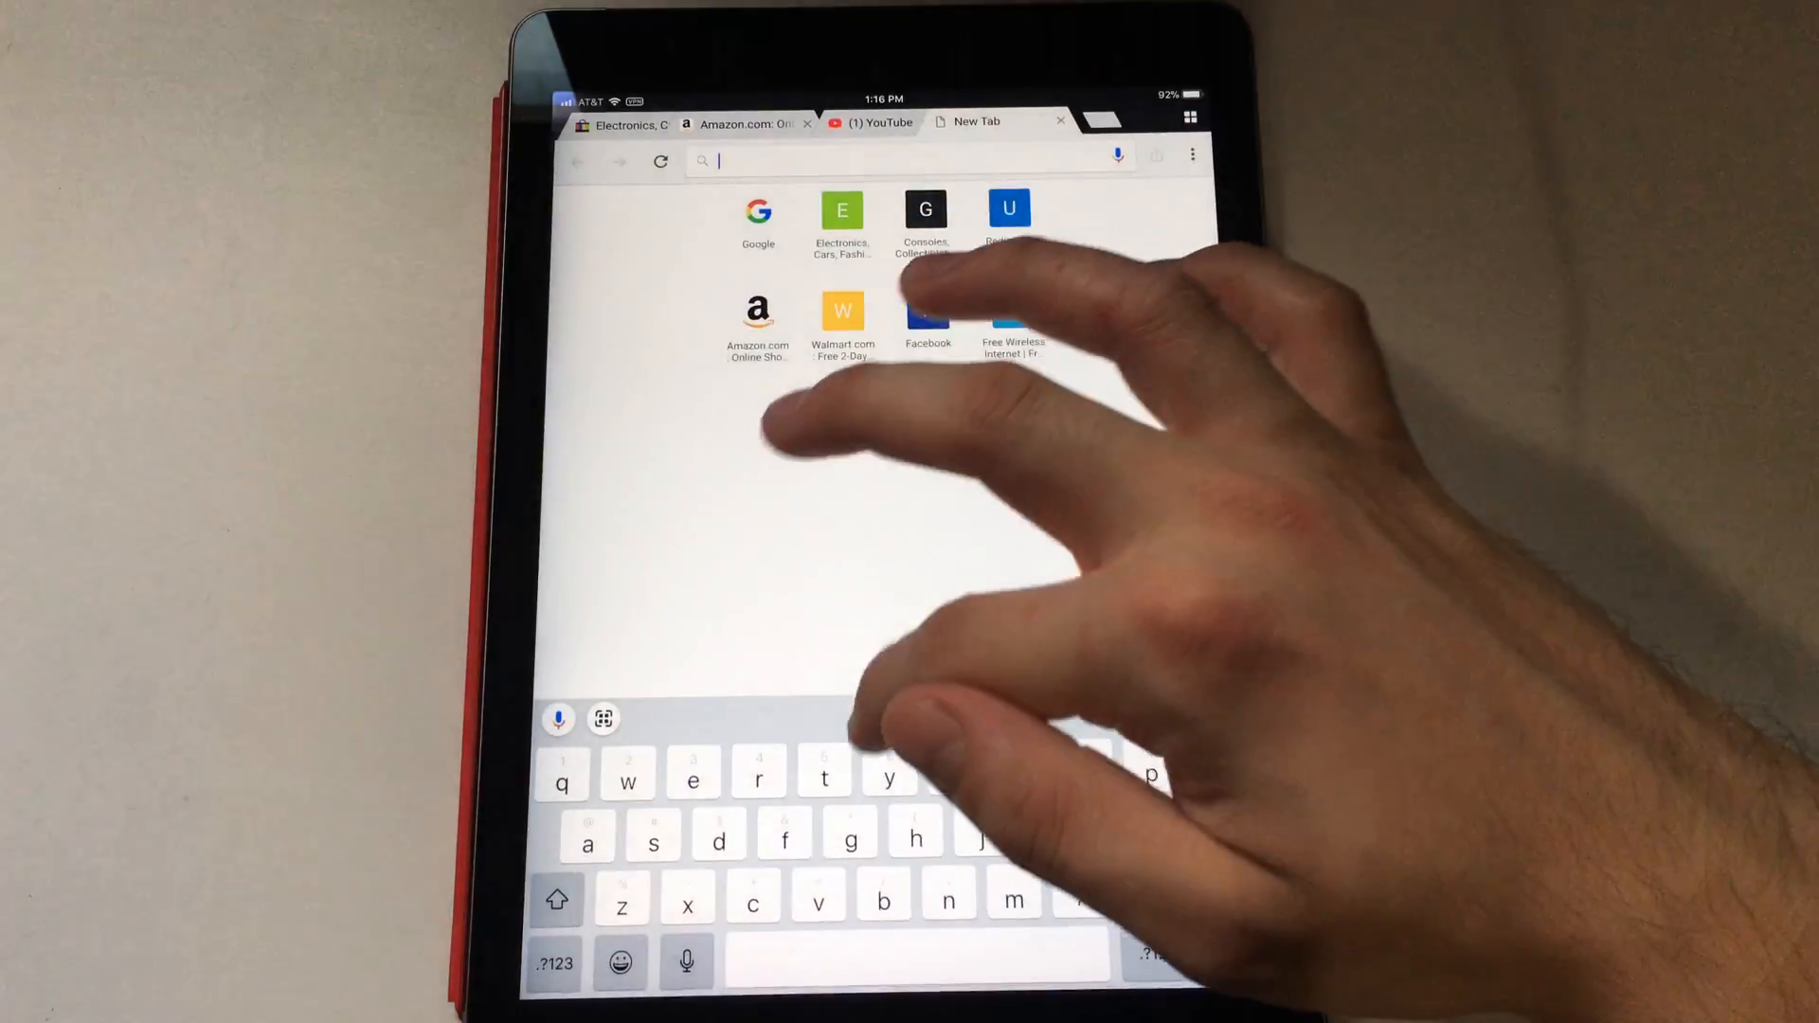
Go to the Yahoo site from the address bar, then return to the home screen
text(yahoo)
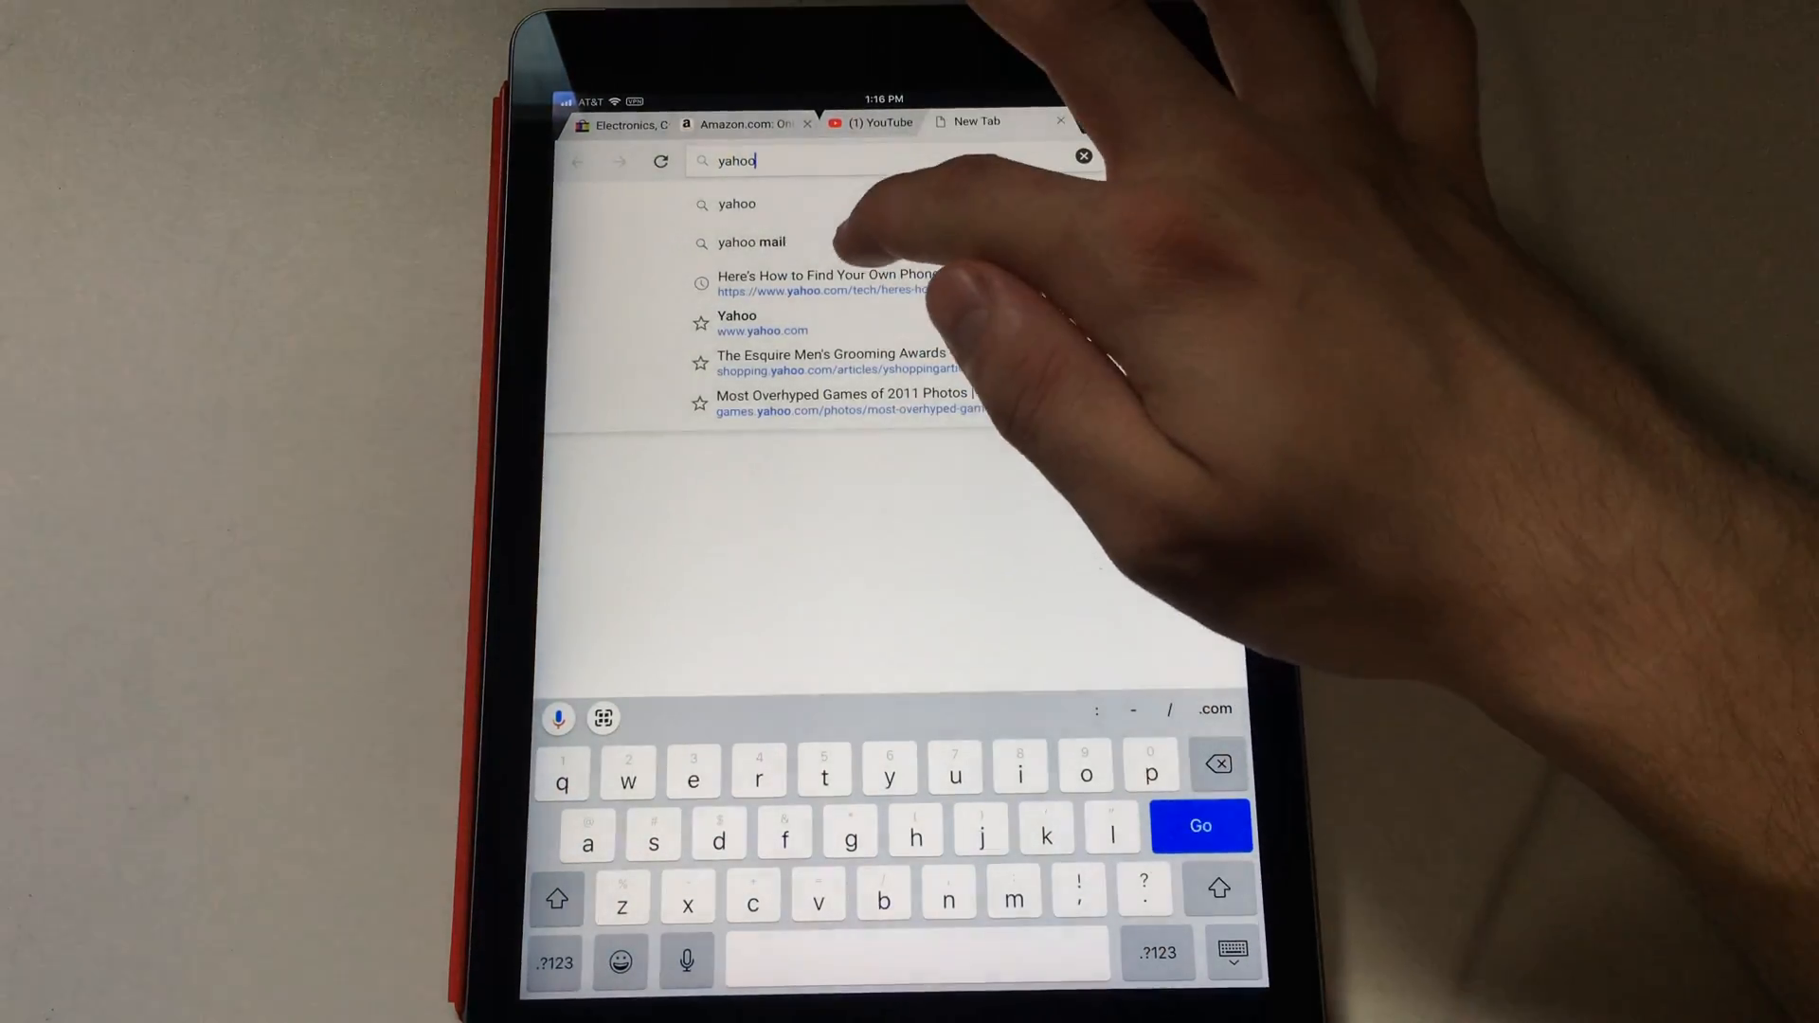
click(737, 322)
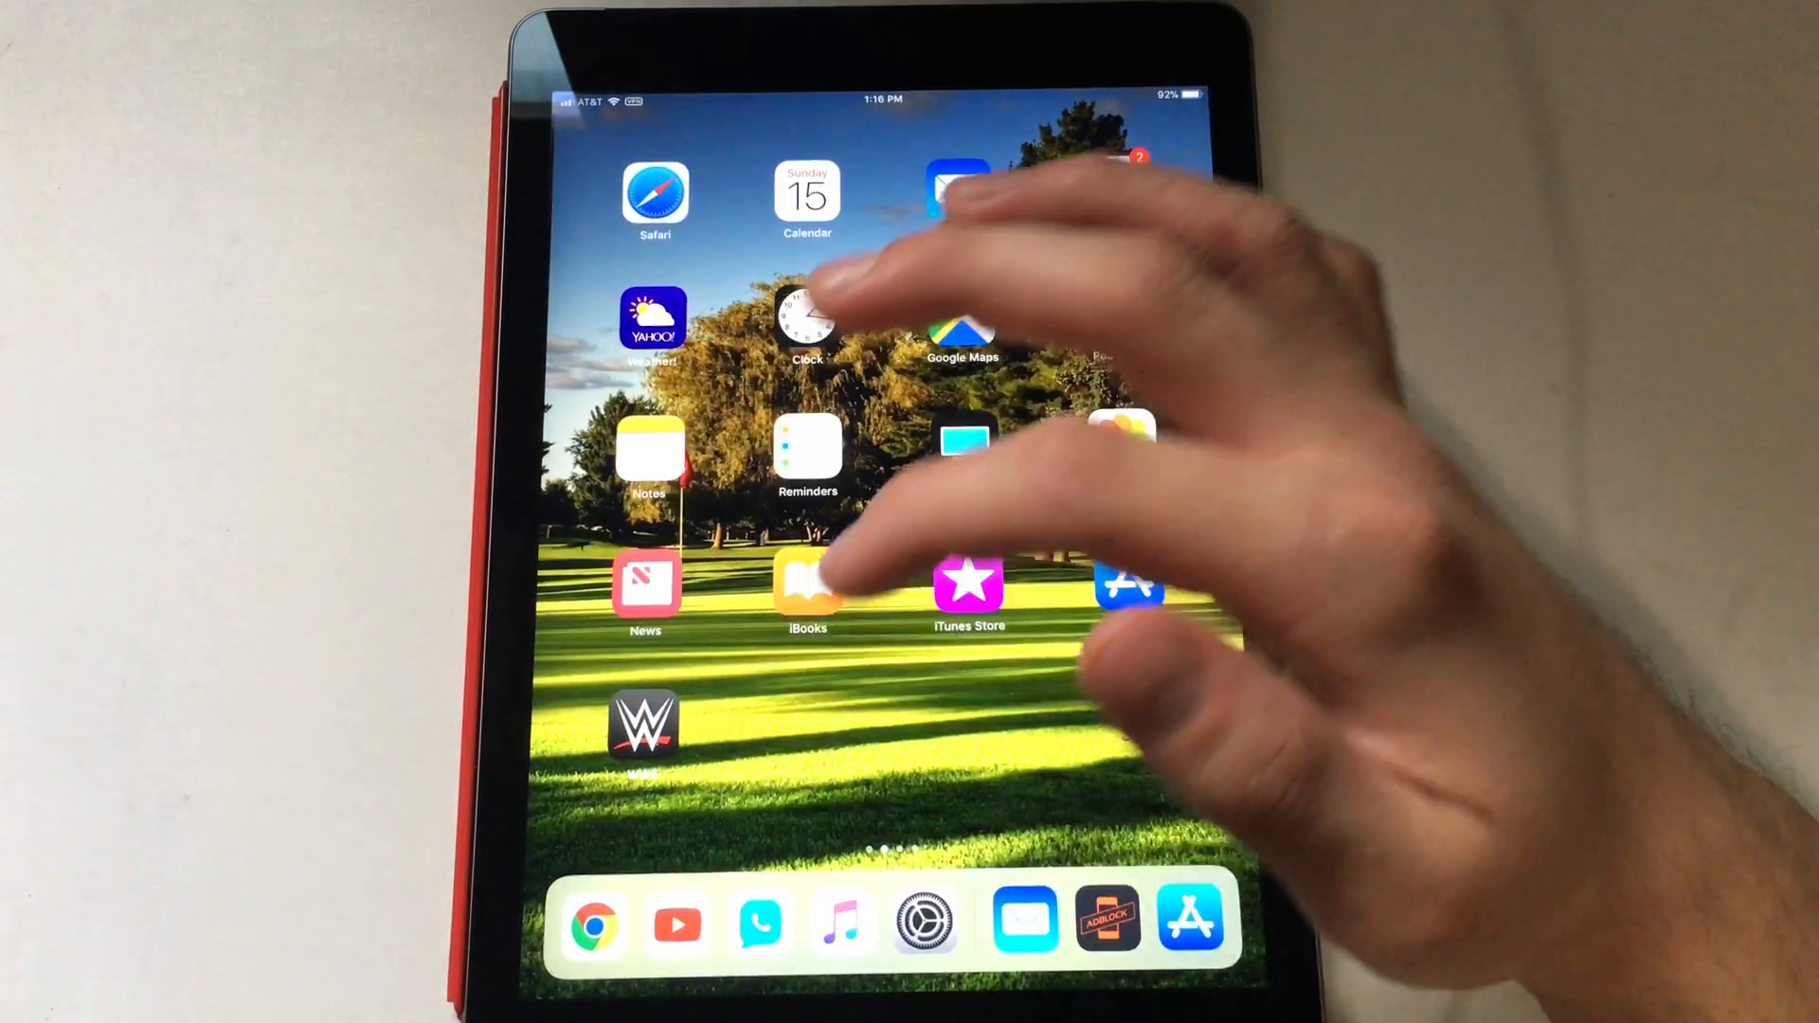
Browse the YouTube feed and play 'Why Does the Mac Mini Exist in 2017?' ad-free
click(676, 925)
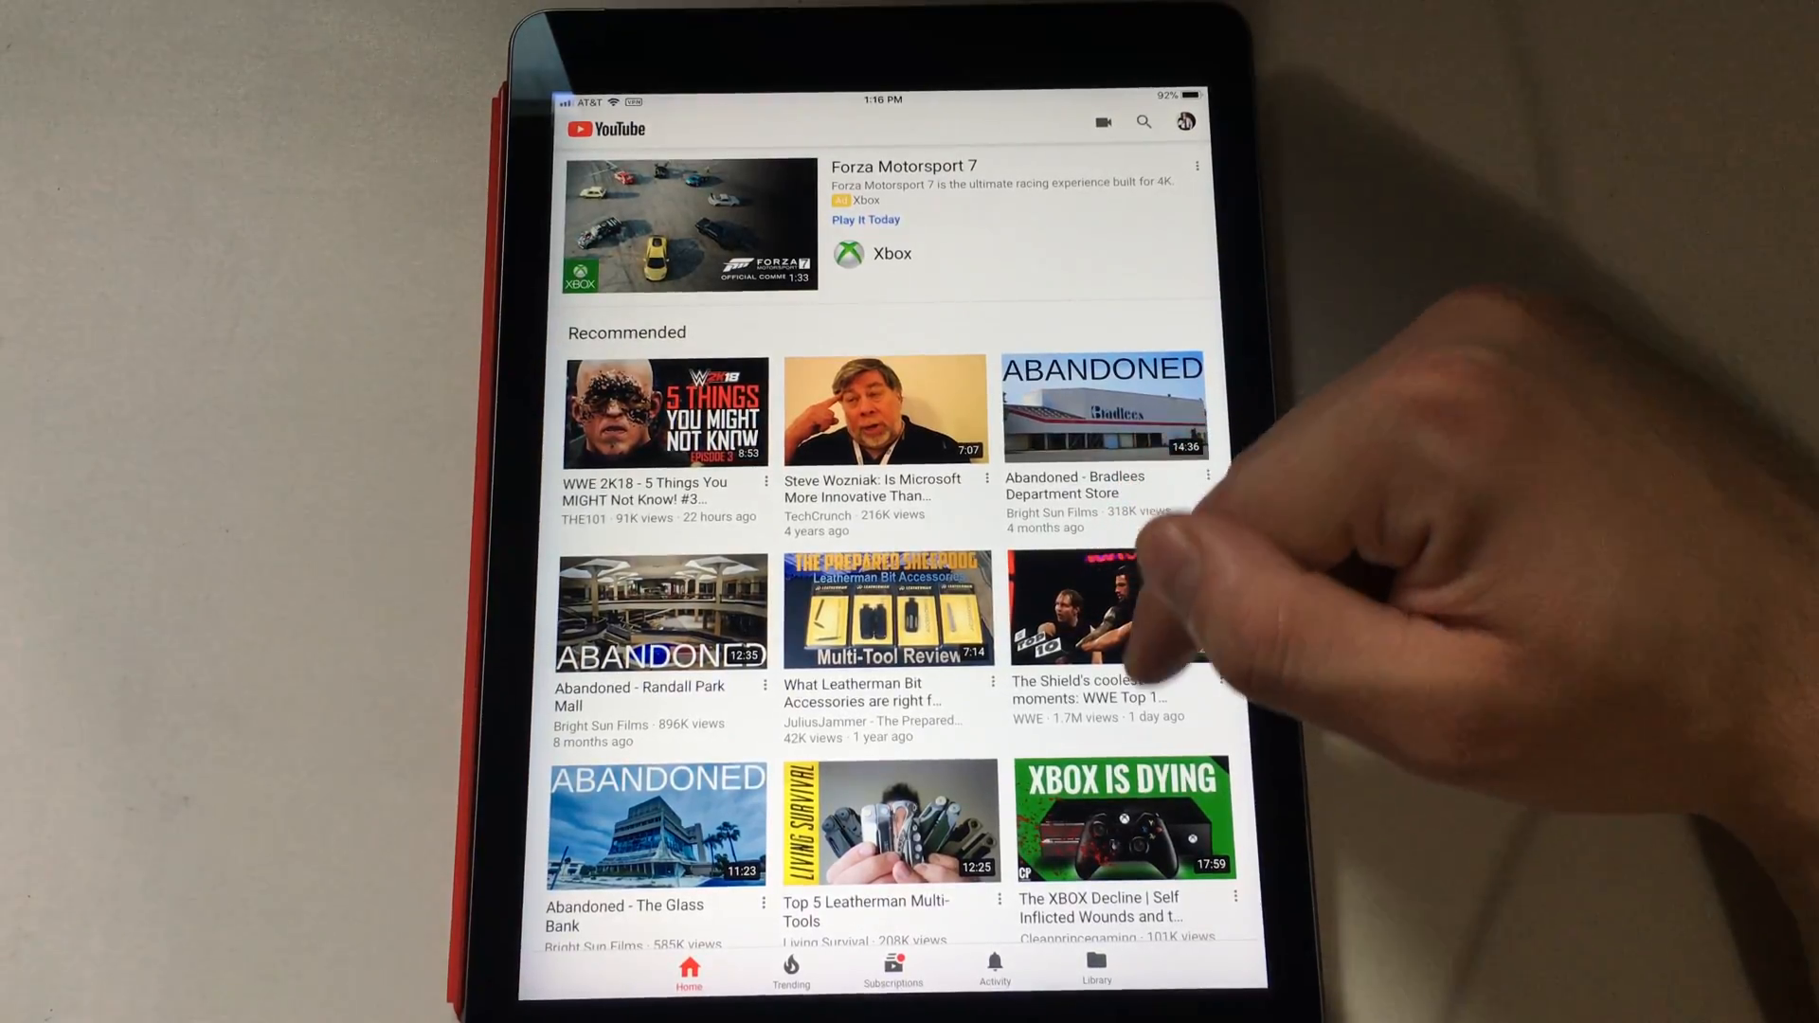
scroll(down, 3)
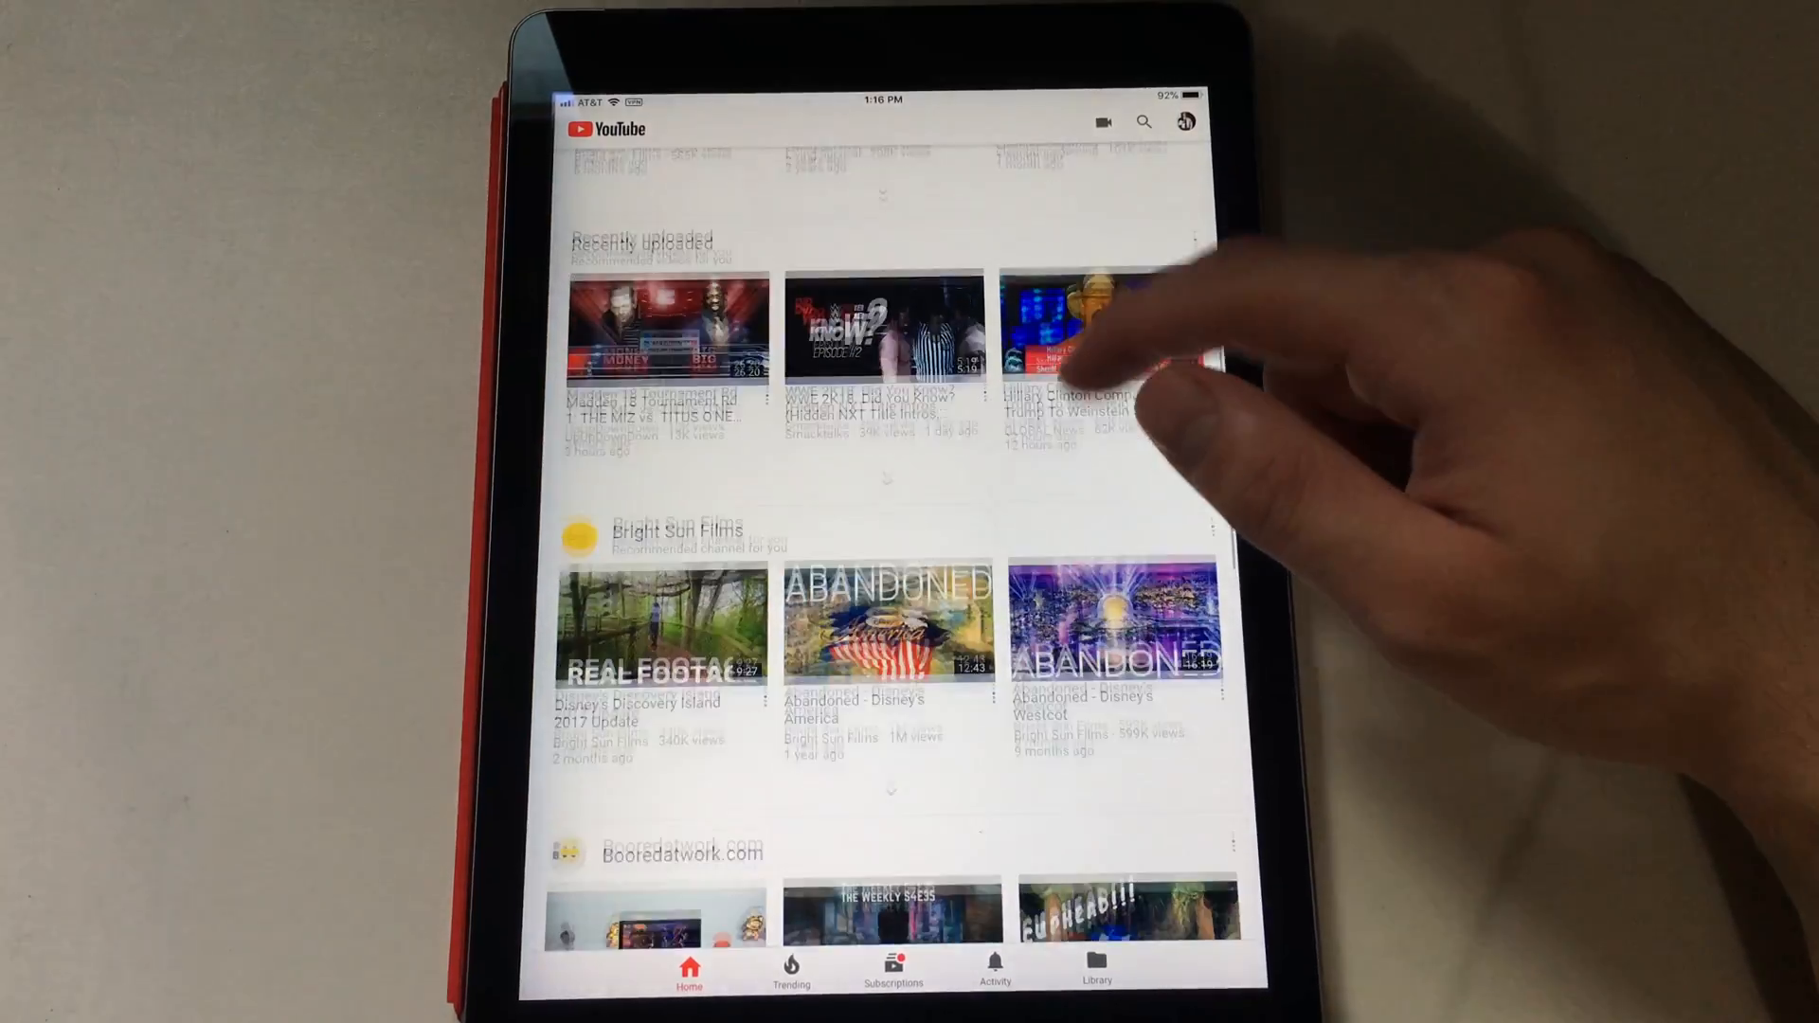
scroll(down, 3)
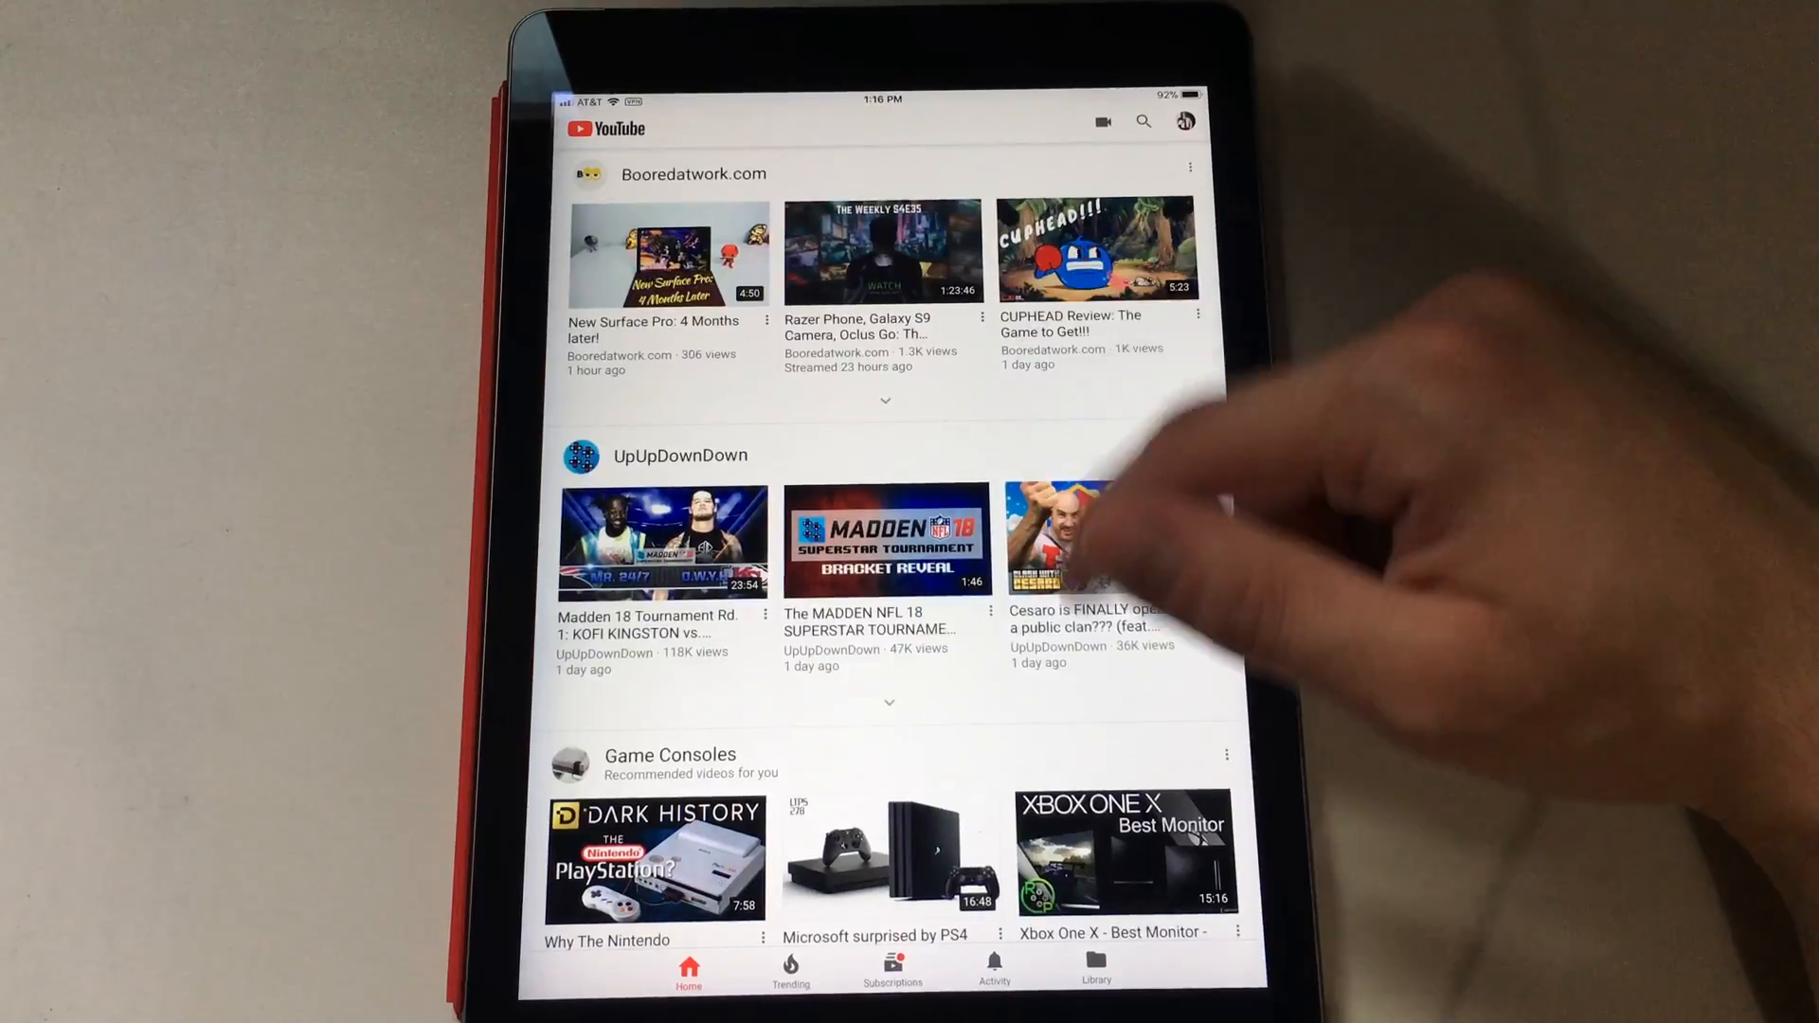
scroll(down, 3)
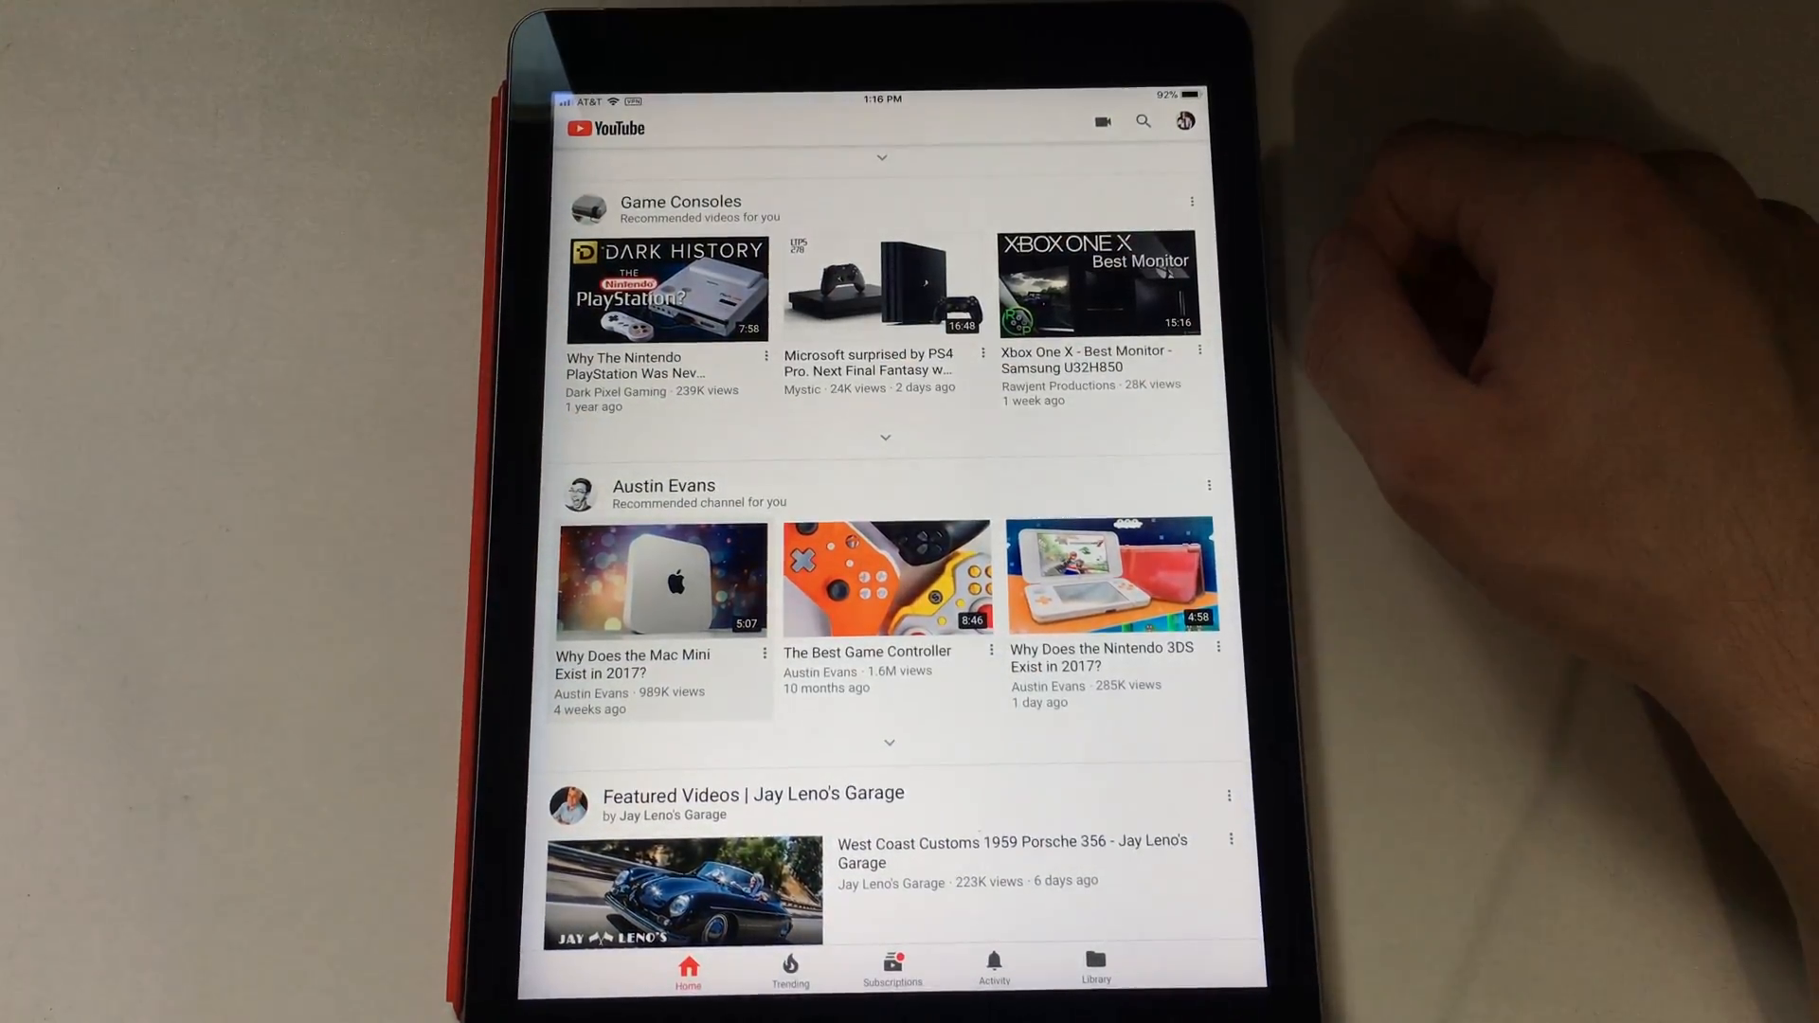
click(659, 580)
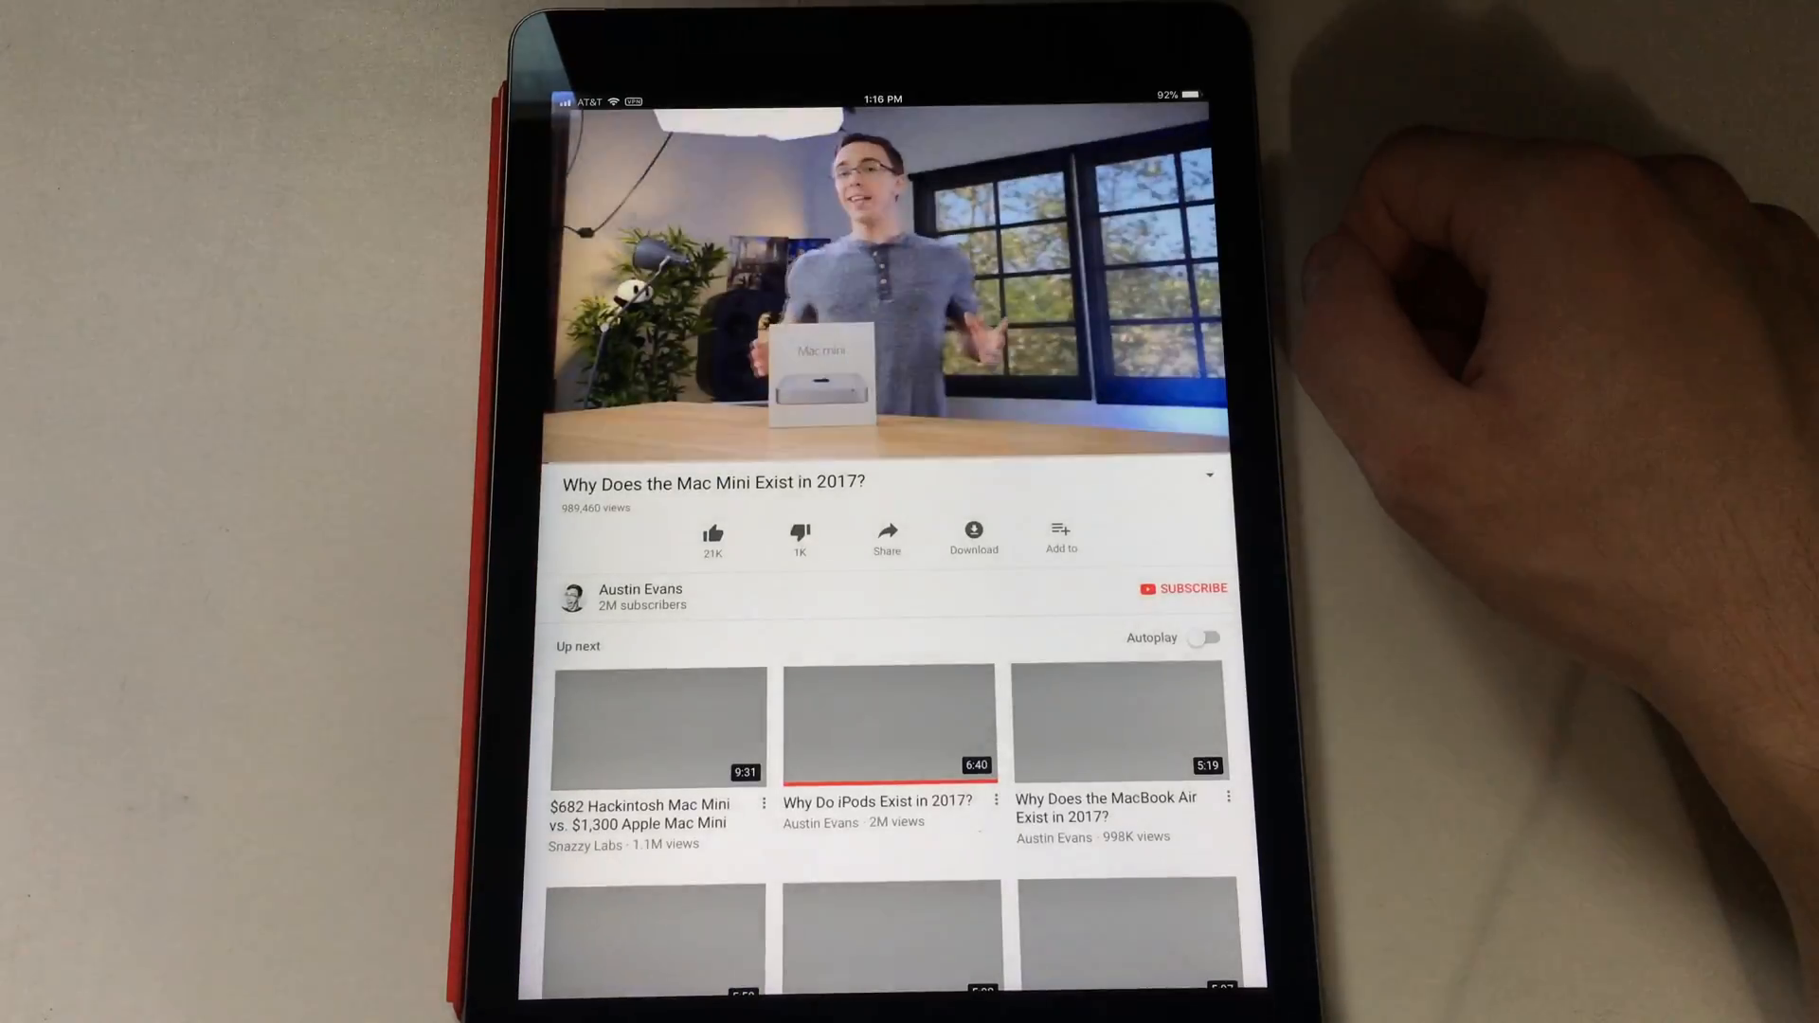
click(885, 279)
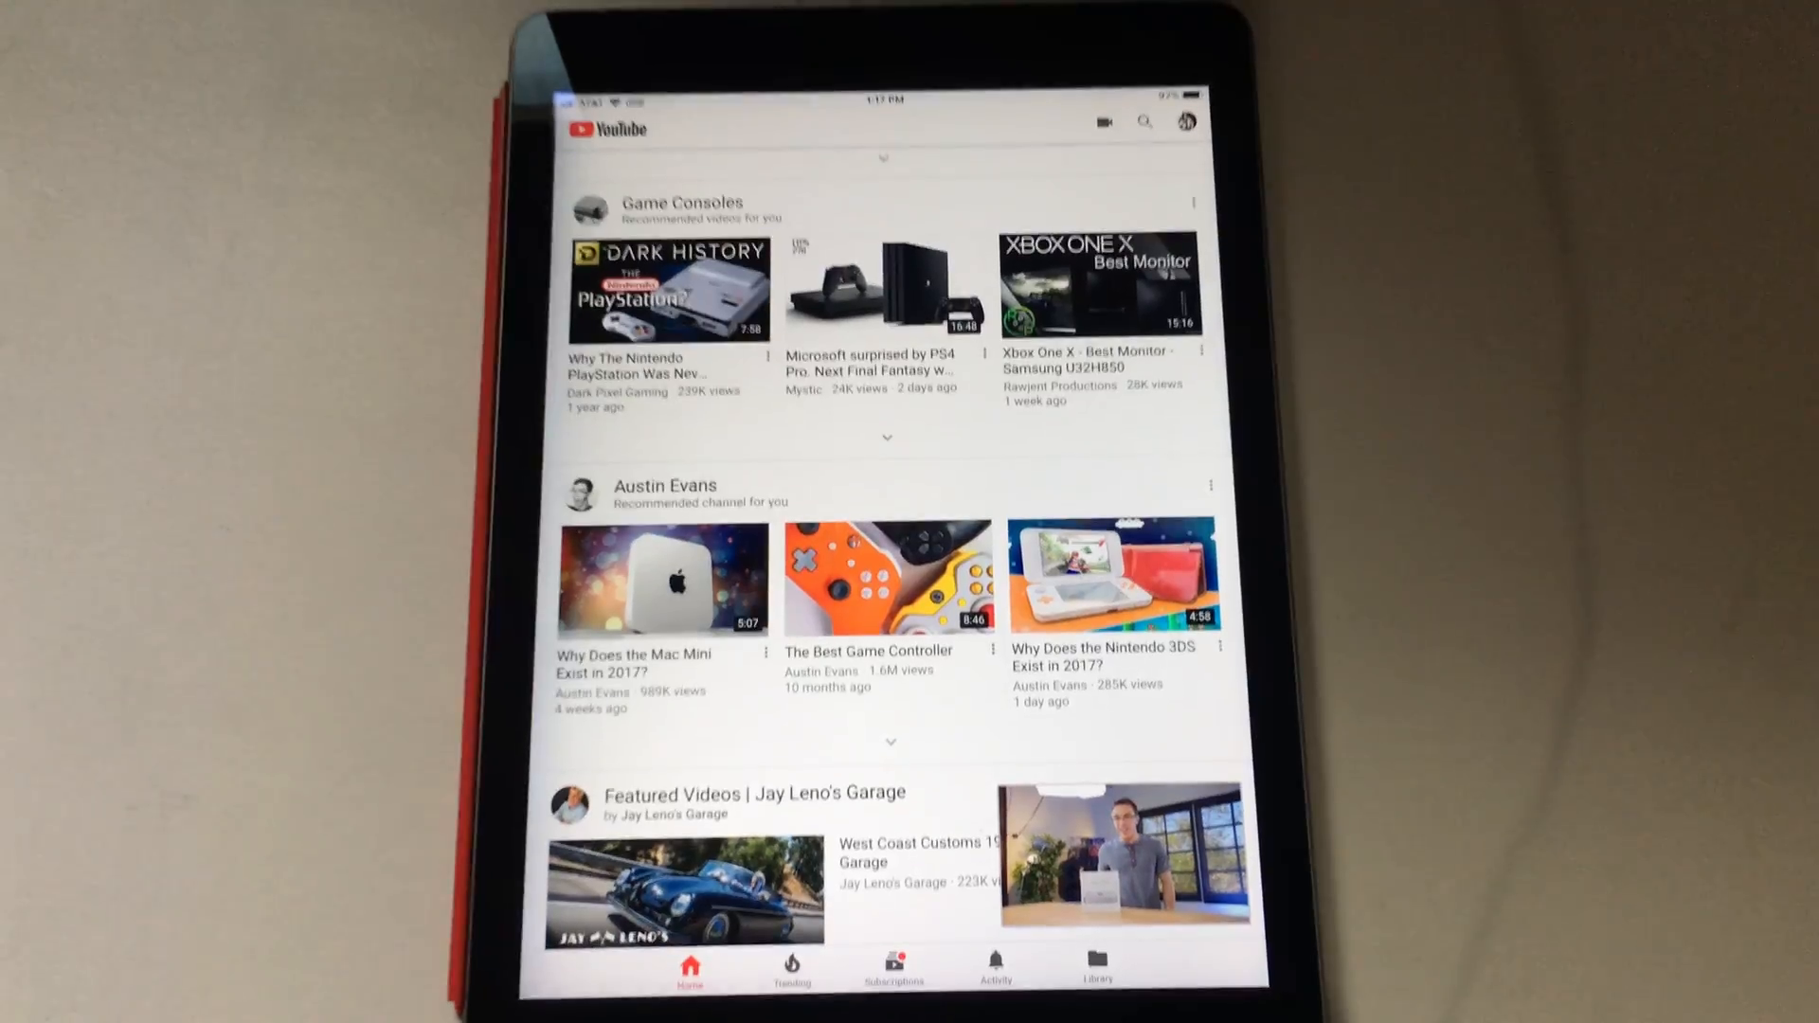
Return to the home screen and reopen AdBlock showing the DNS proxy active
key(home)
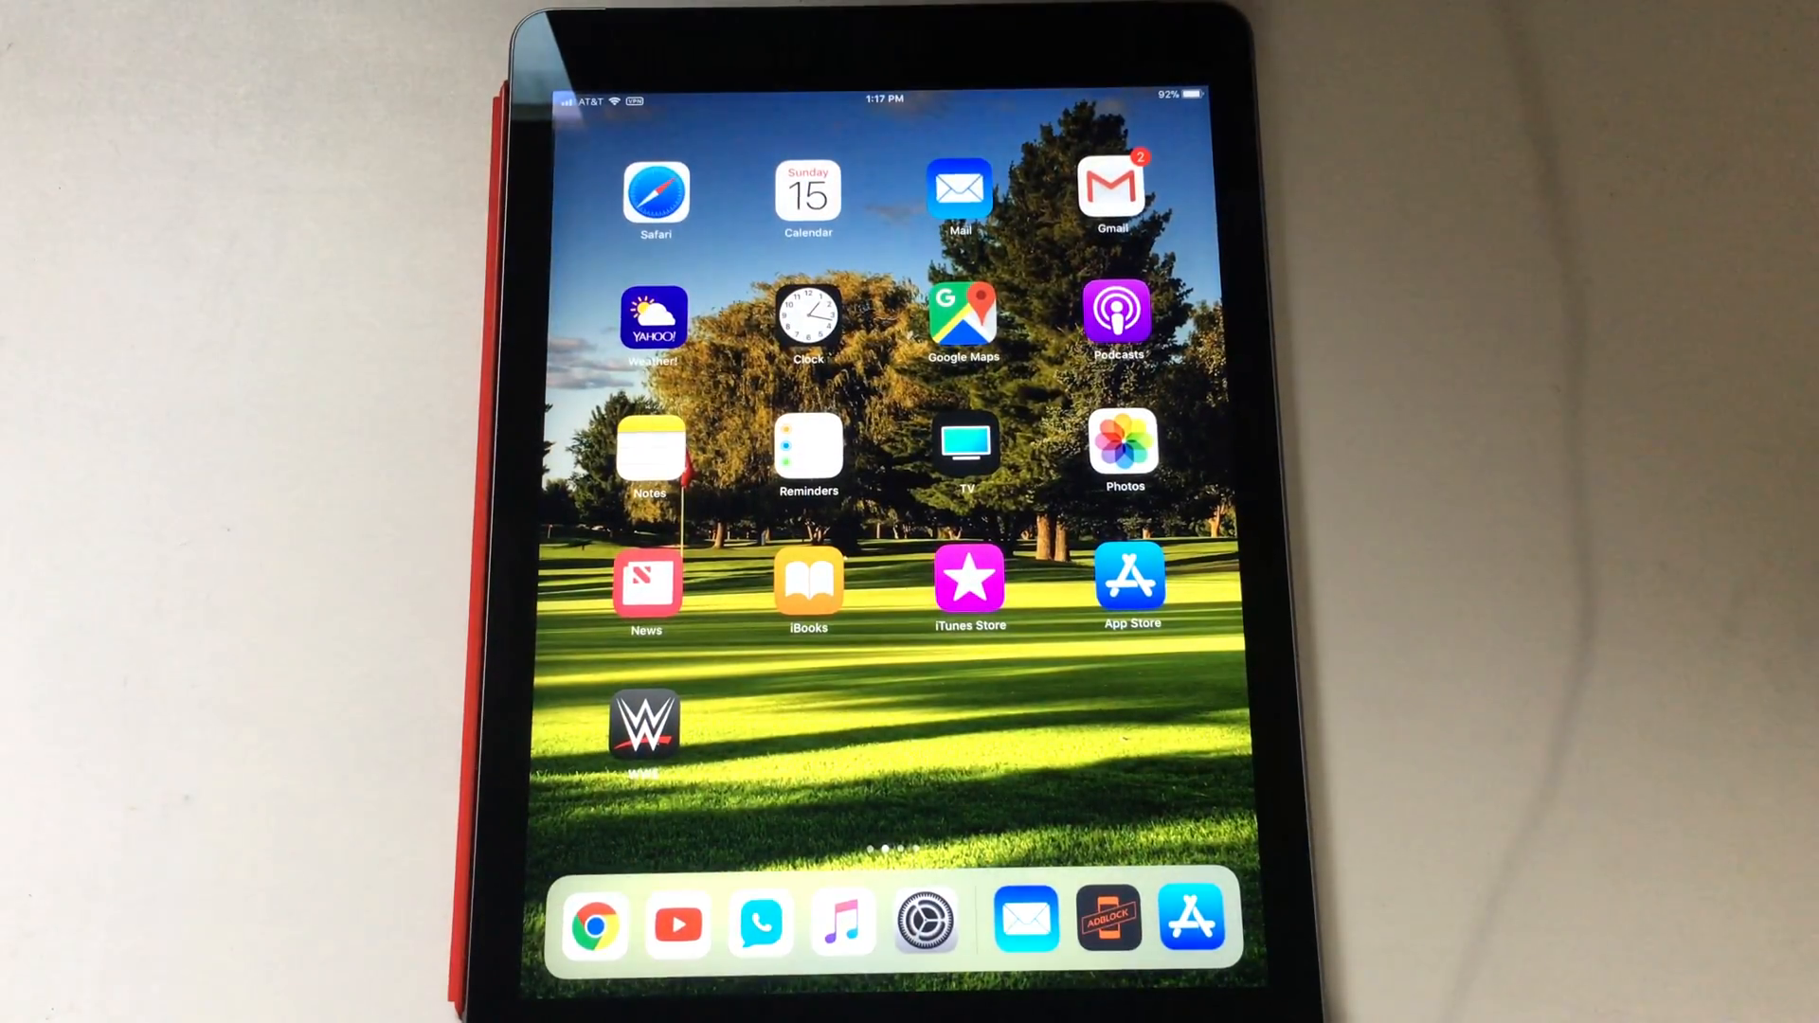
click(1108, 921)
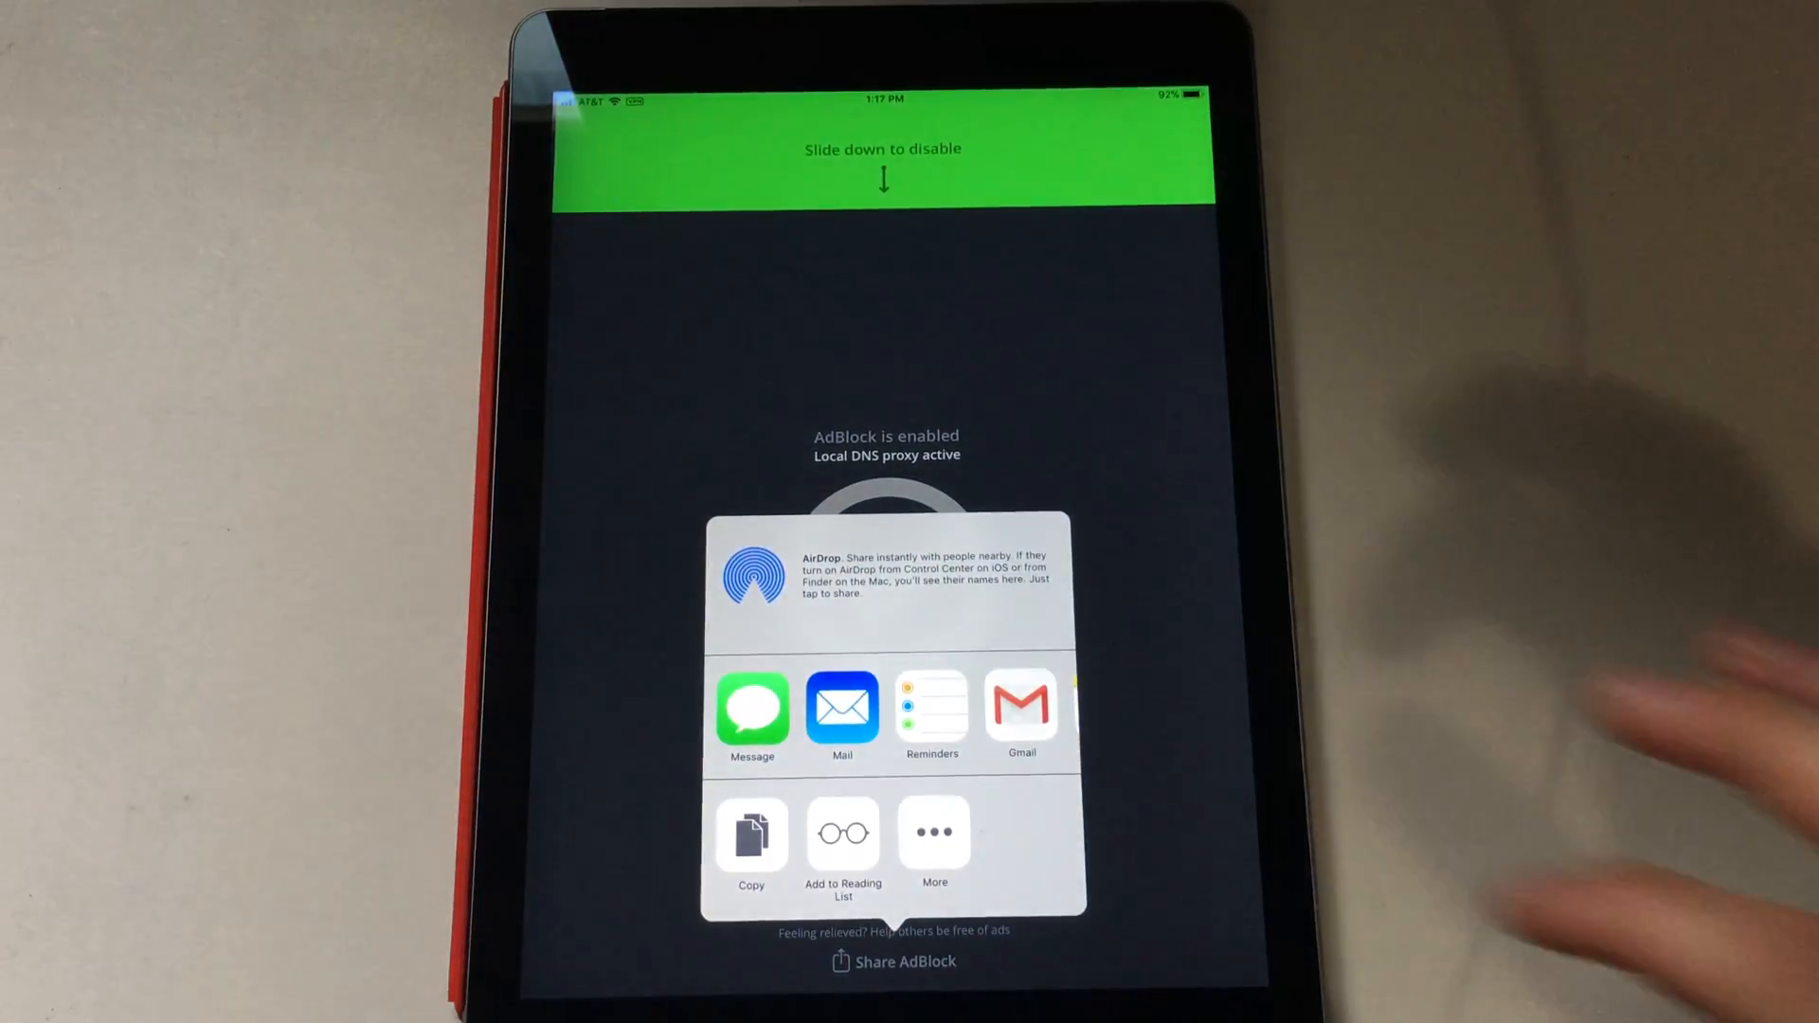